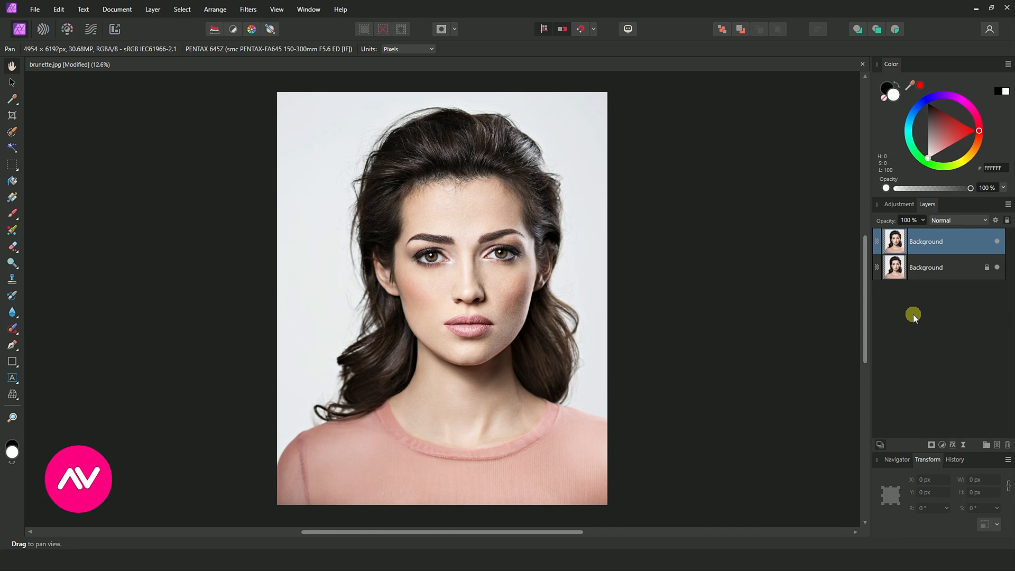
# Rename the duplicated portrait layer so the copies read 2 and 1.
pyautogui.doubleClick(927, 241)
pyautogui.write('2')
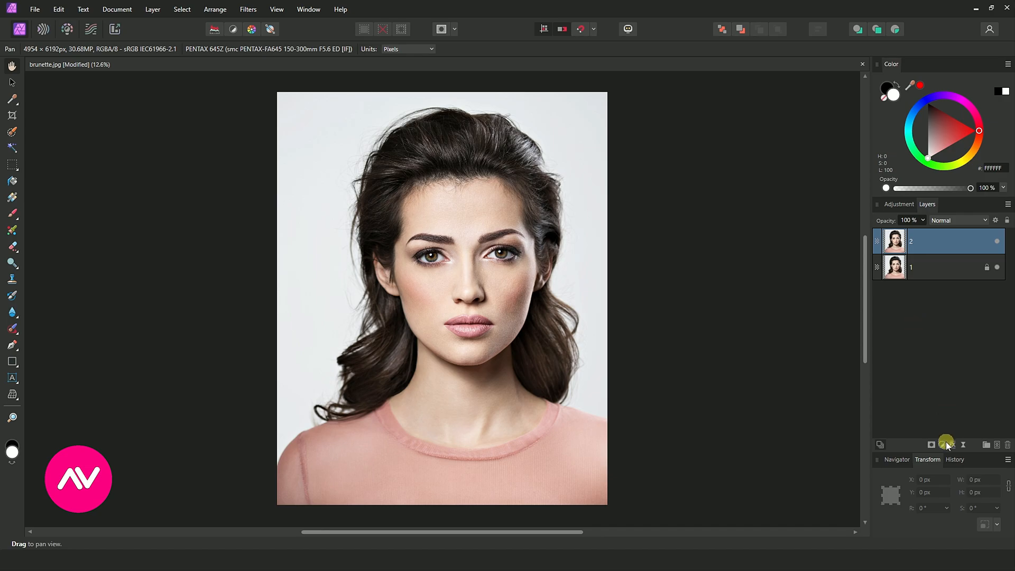
# Add a Black & White adjustment layer above both portrait copies, turning the image grayscale.
pyautogui.click(945, 445)
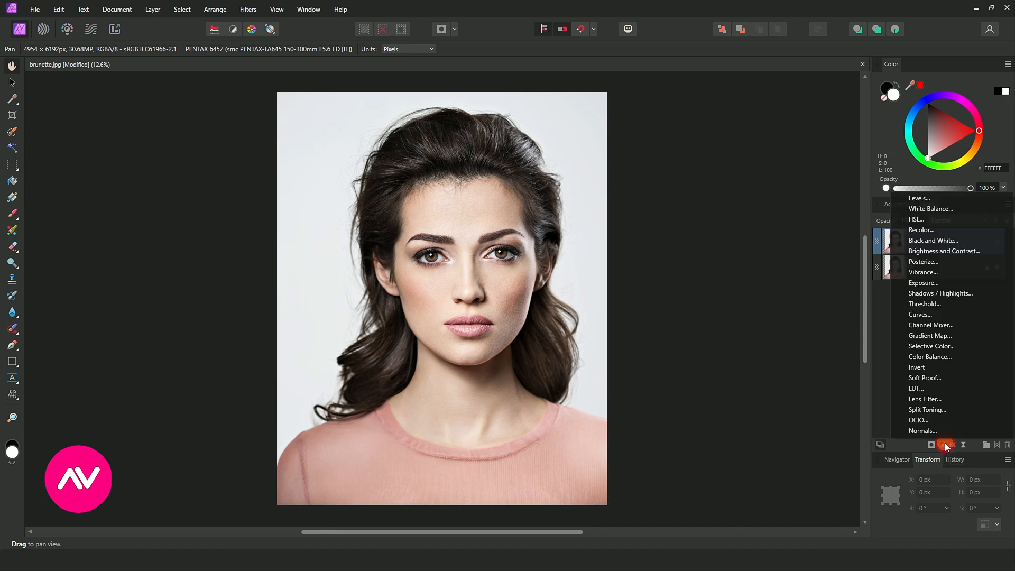
pyautogui.moveTo(932, 240)
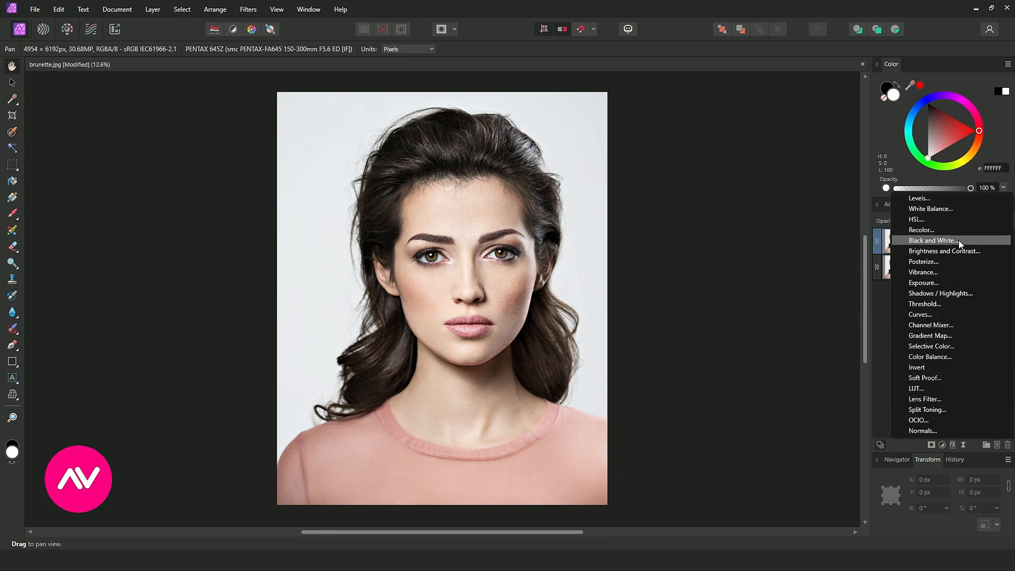
pyautogui.click(933, 240)
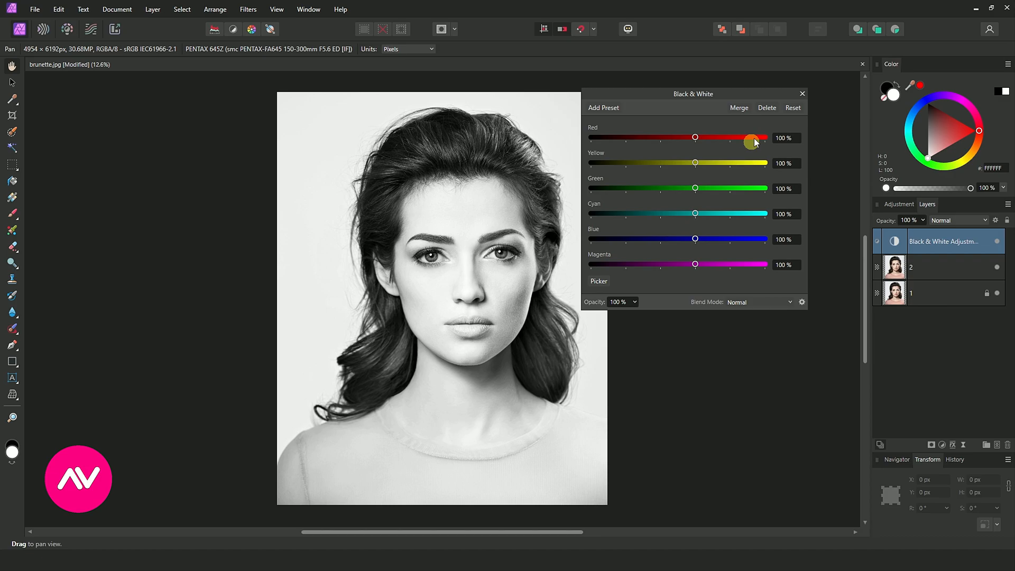
pyautogui.click(803, 95)
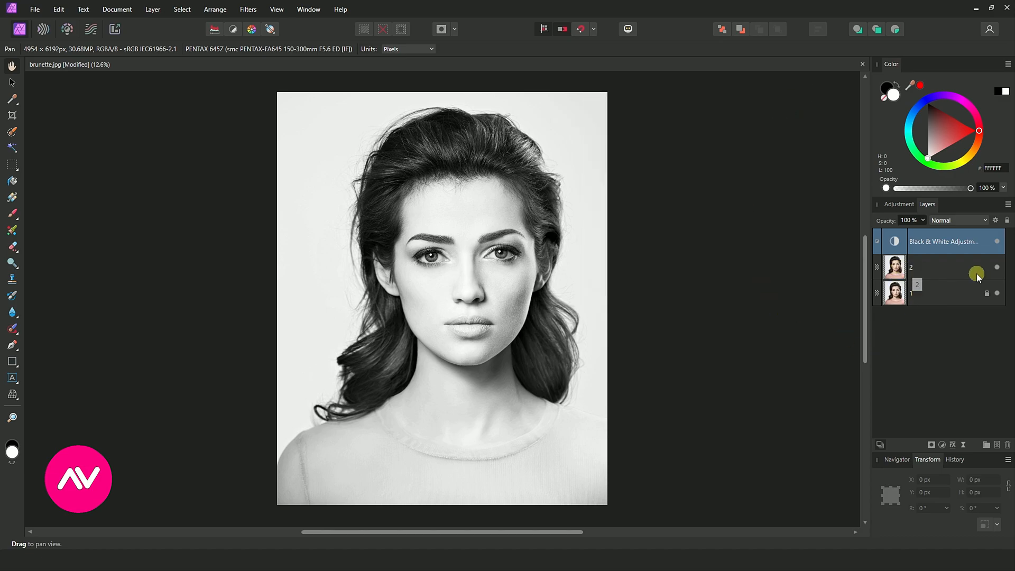
# Set layer 2 to Color Dodge blend mode, washing the portrait out to near white.
pyautogui.click(939, 267)
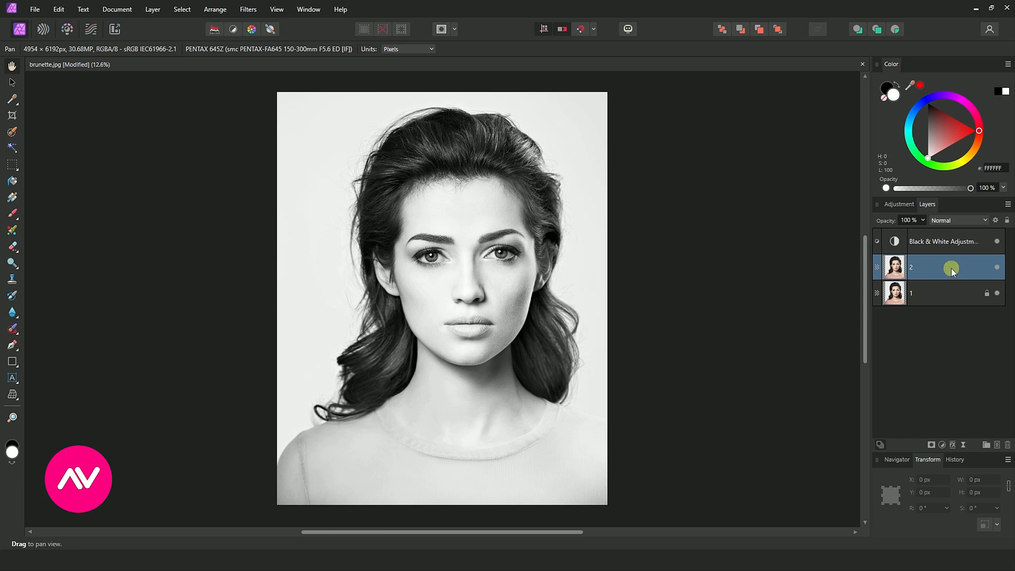
pyautogui.click(982, 220)
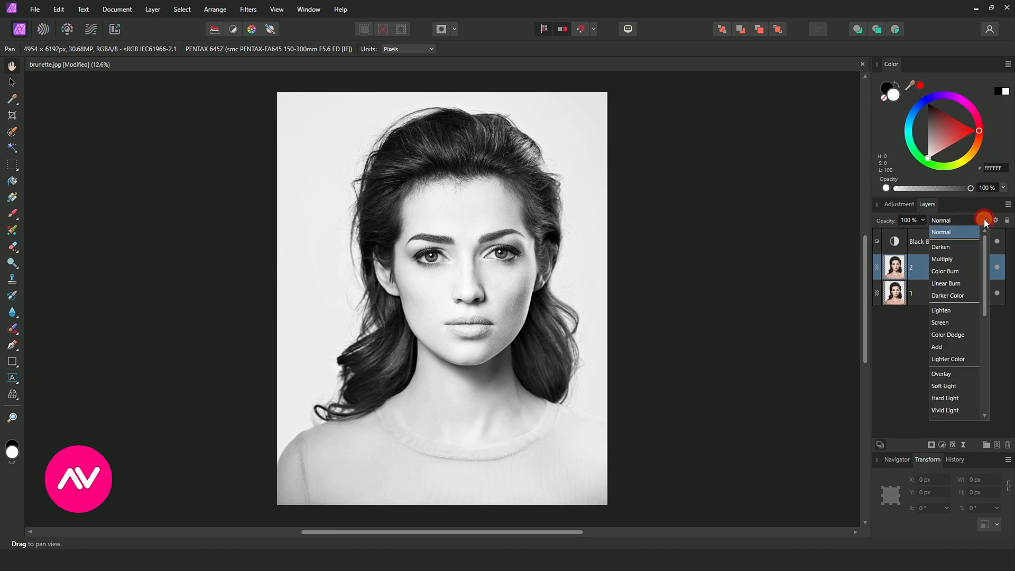
pyautogui.click(948, 335)
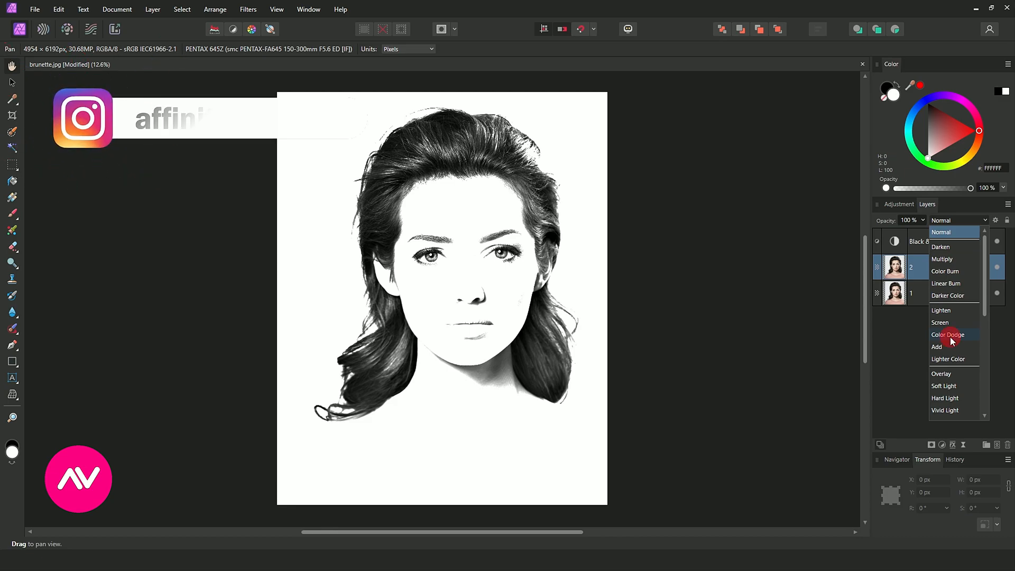
pyautogui.click(948, 336)
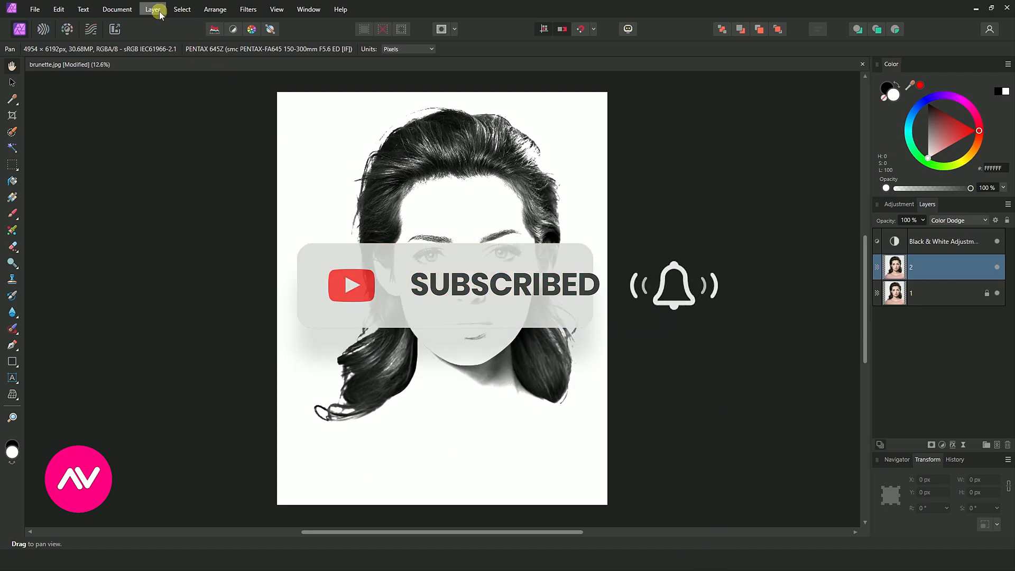
# Invert layer 2 via Layer > Invert, leaving the canvas almost entirely white.
pyautogui.click(152, 10)
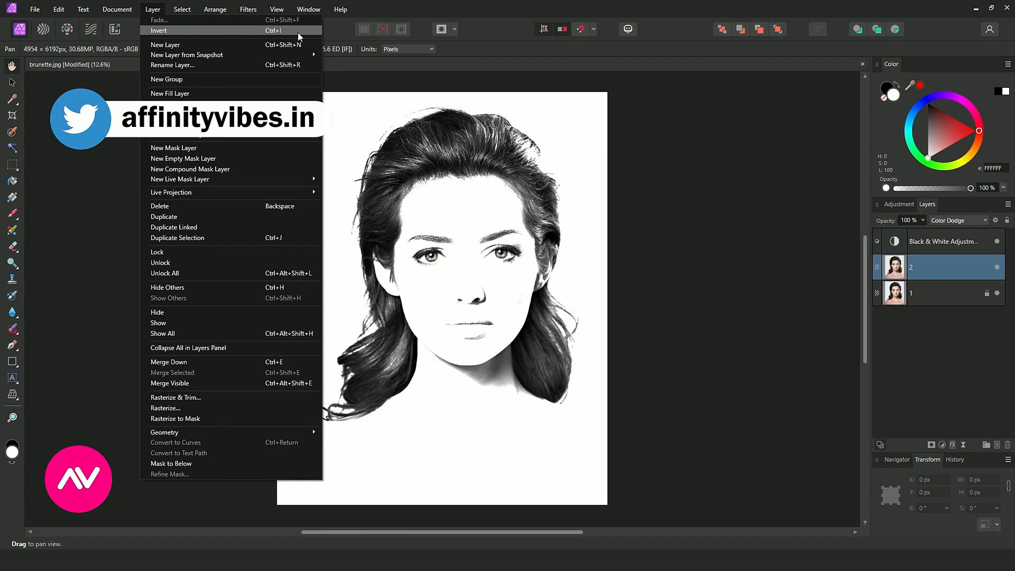
pyautogui.click(157, 31)
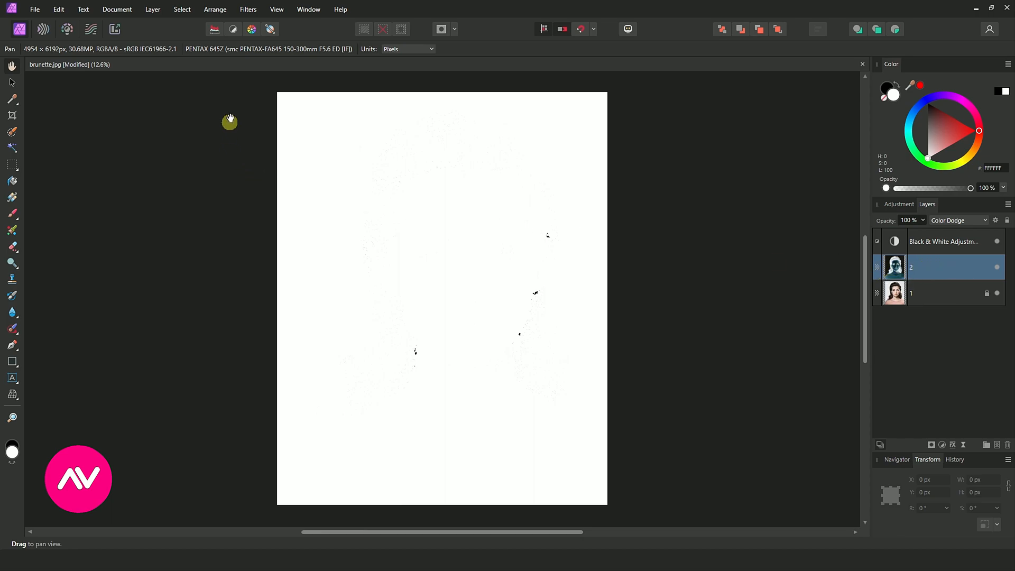
# Apply a Gaussian Blur of about 40 px to layer 2, revealing the pencil-sketch lines.
pyautogui.click(247, 10)
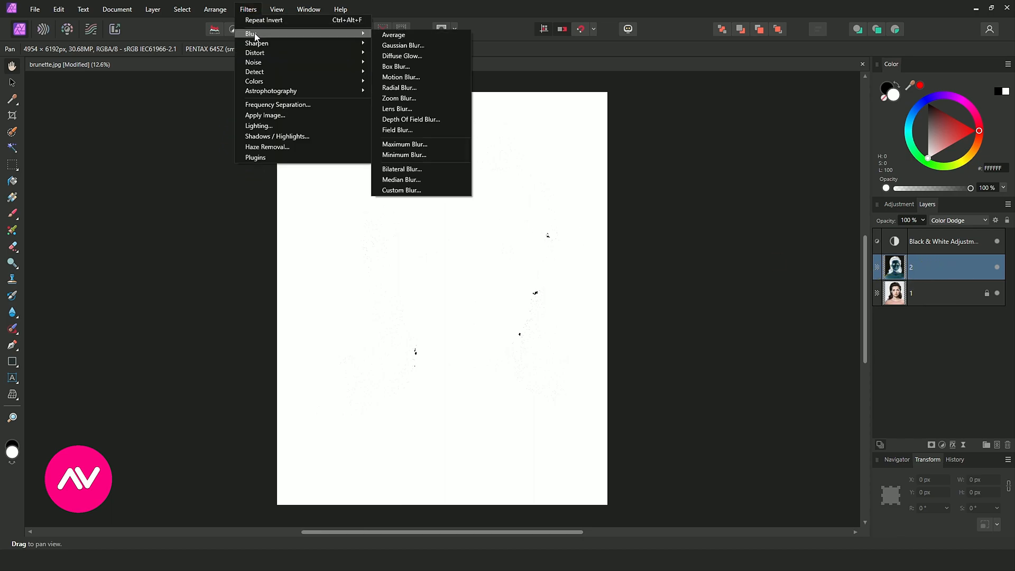
pyautogui.moveTo(402, 45)
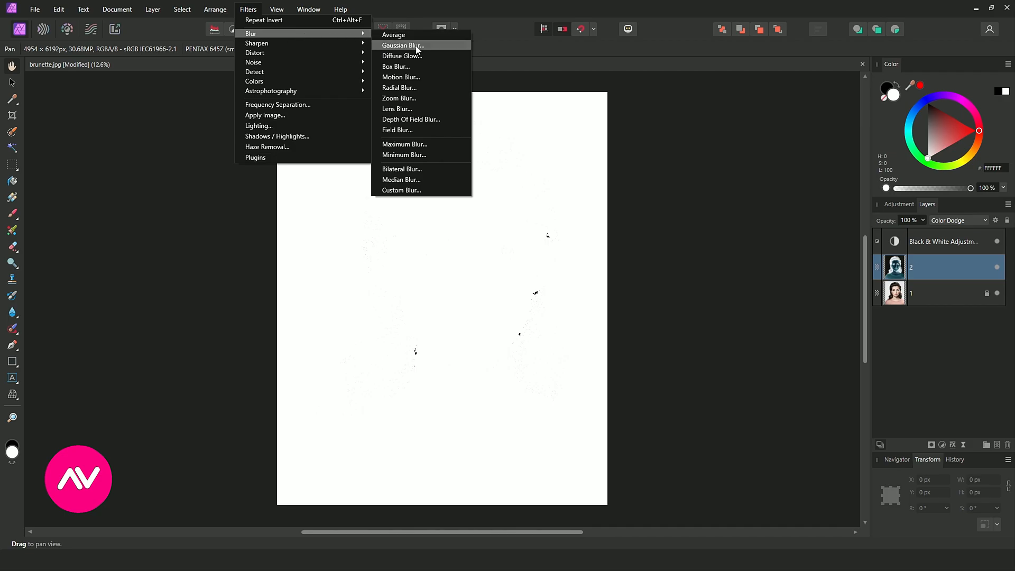
pyautogui.click(403, 45)
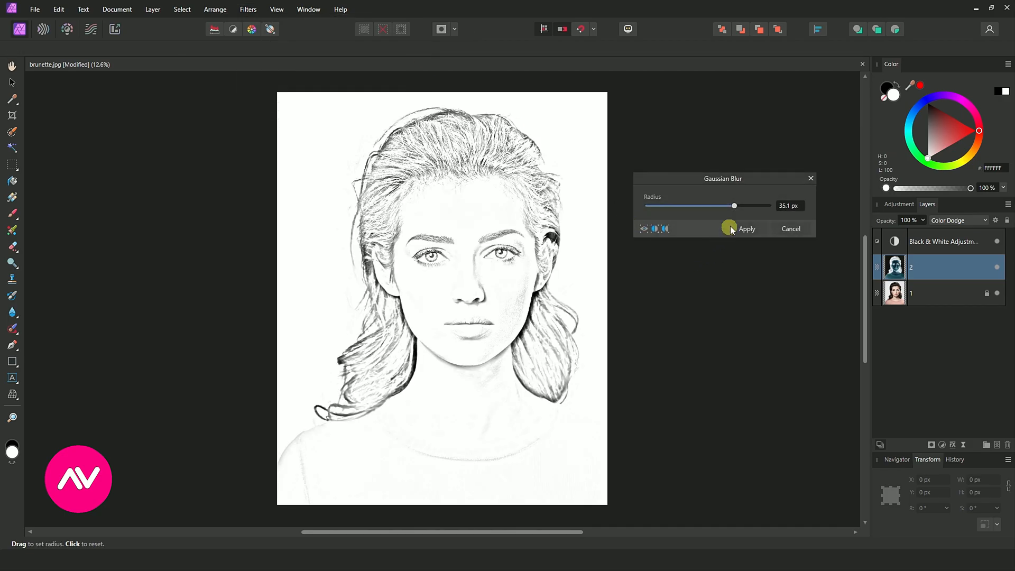
pyautogui.moveTo(734, 206); pyautogui.dragTo(677, 206)
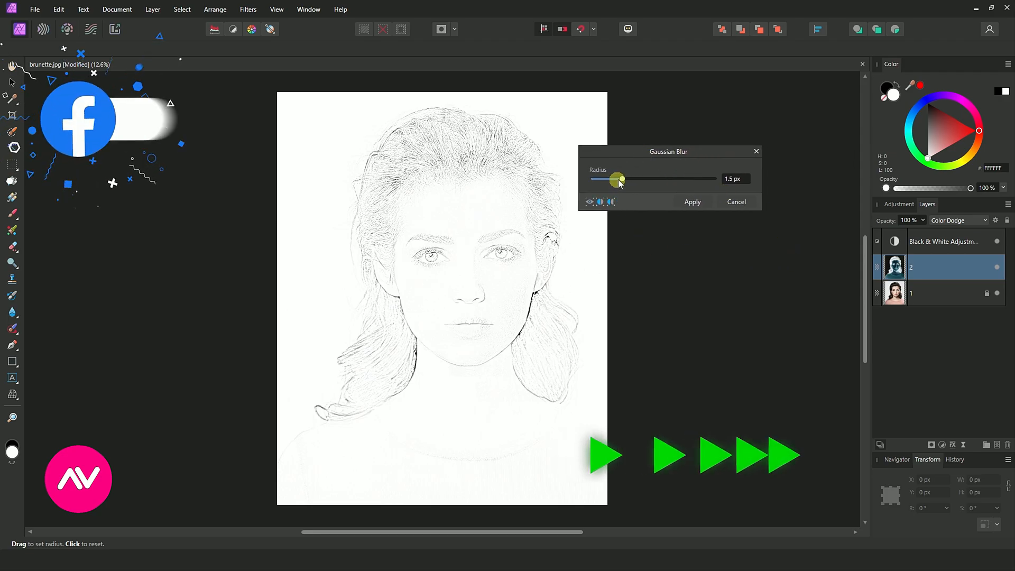
pyautogui.moveTo(619, 180); pyautogui.dragTo(670, 180)
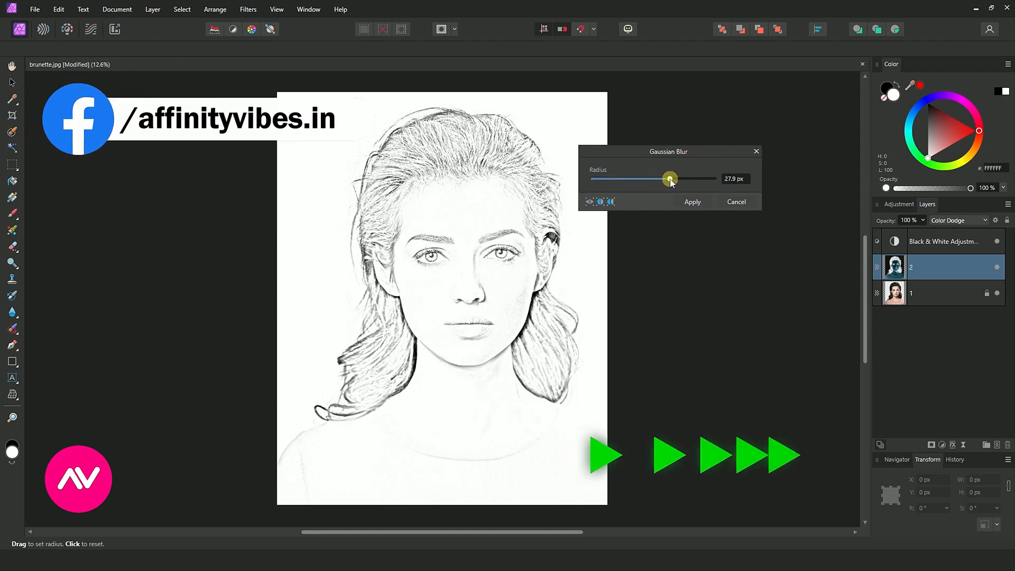
pyautogui.moveTo(670, 180); pyautogui.dragTo(712, 179)
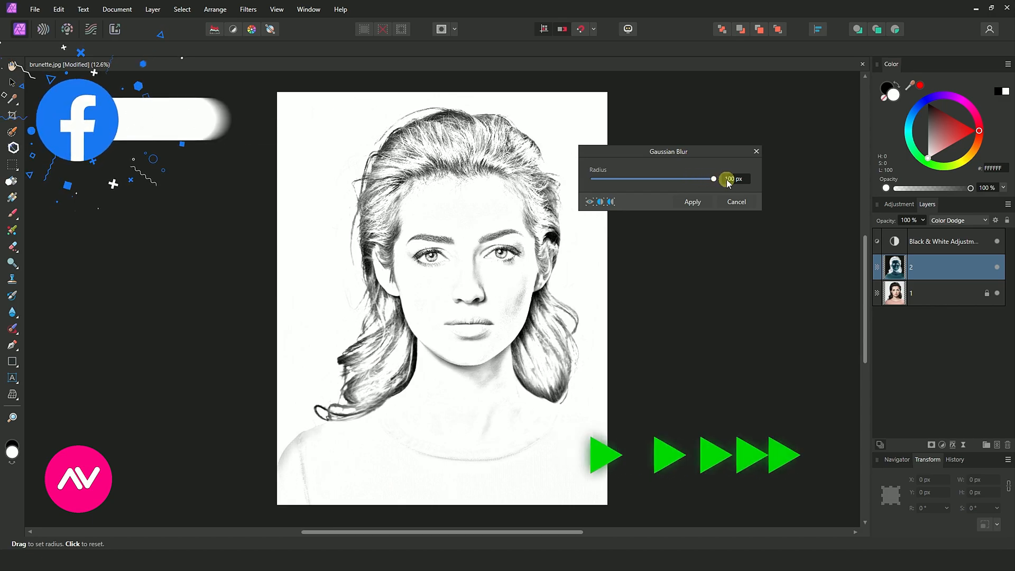
pyautogui.moveTo(711, 179); pyautogui.dragTo(699, 178)
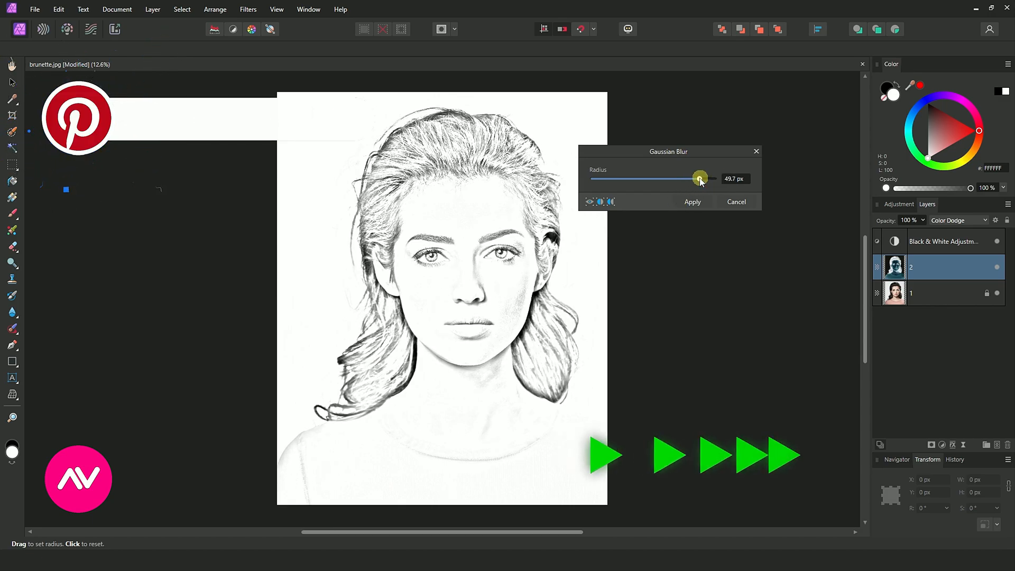
pyautogui.moveTo(700, 178); pyautogui.dragTo(685, 179)
pyautogui.write('40')
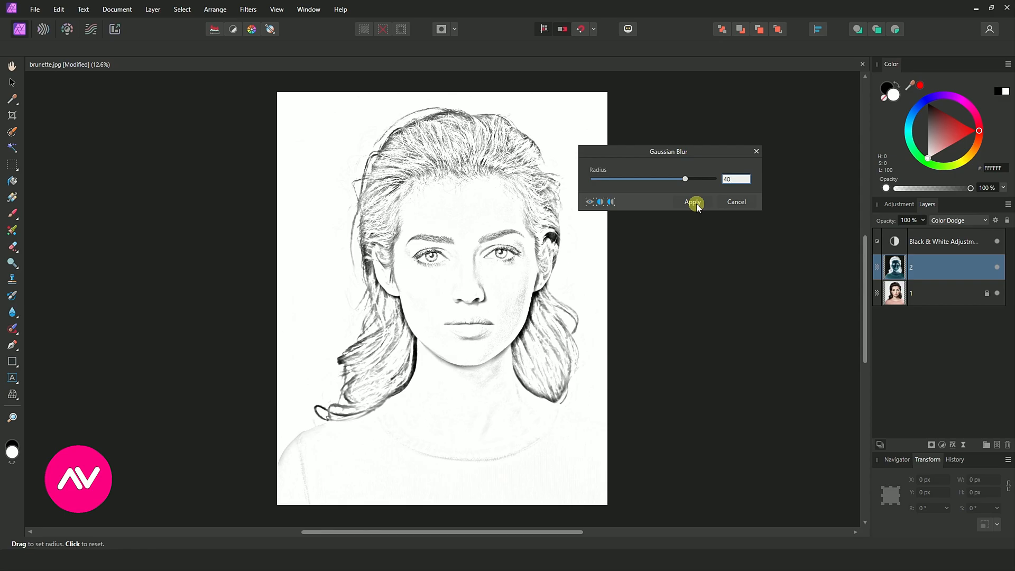
pyautogui.click(694, 201)
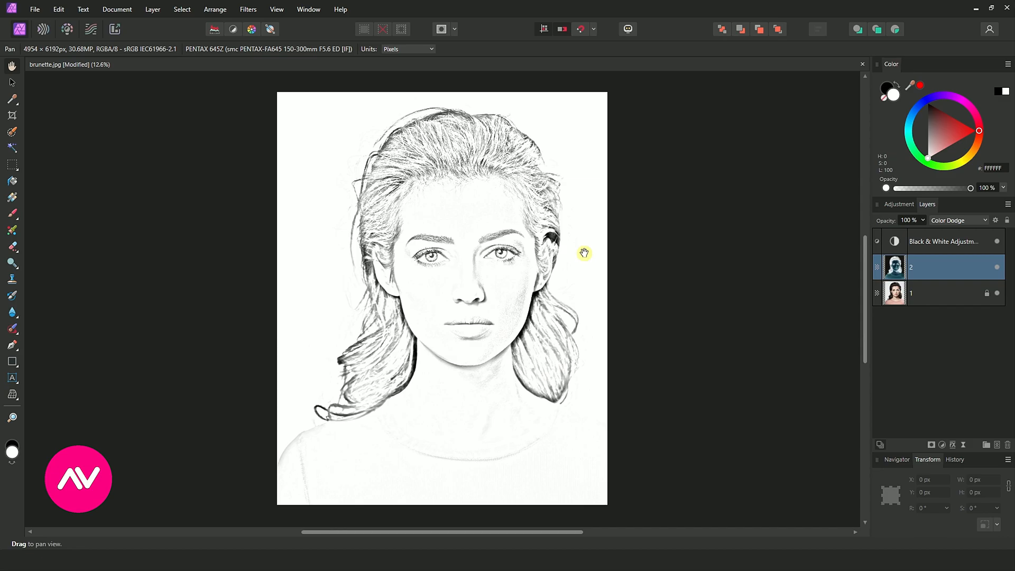
pyautogui.moveTo(710, 250)
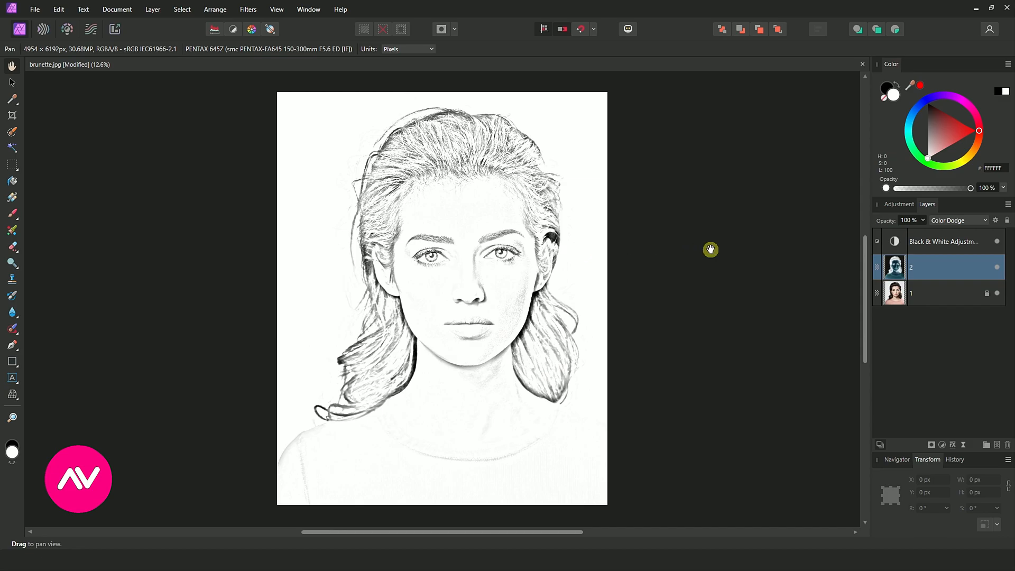
# Add a Levels adjustment with black level 50% and gamma 1.5 to make the sketch lines bolder.
pyautogui.click(946, 242)
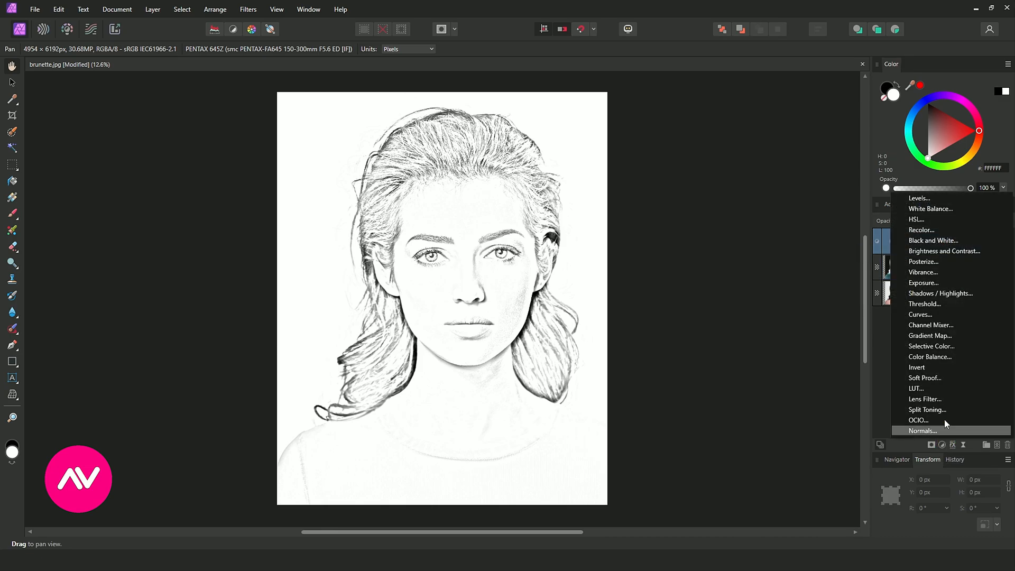
pyautogui.moveTo(919, 198)
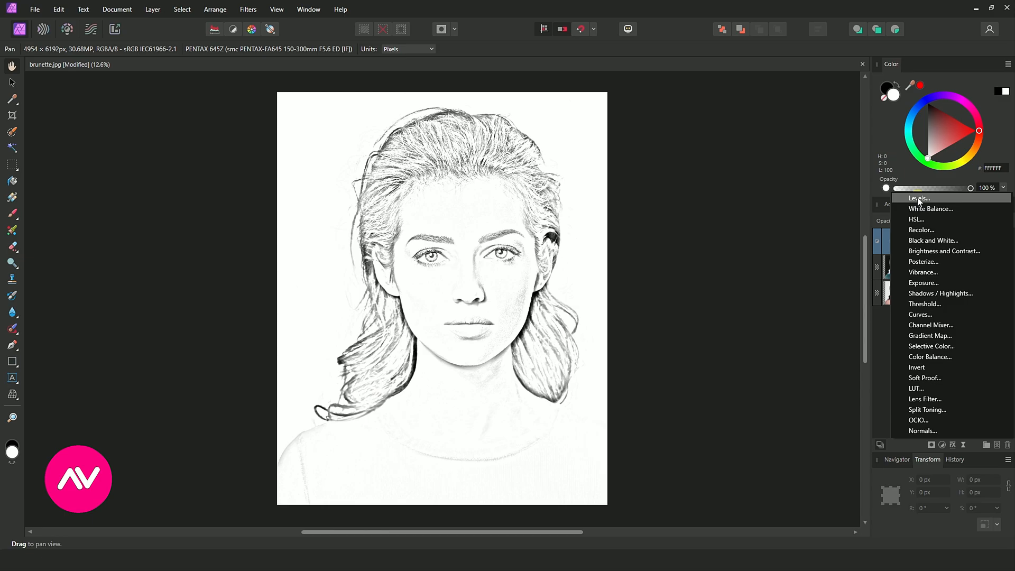
pyautogui.click(919, 198)
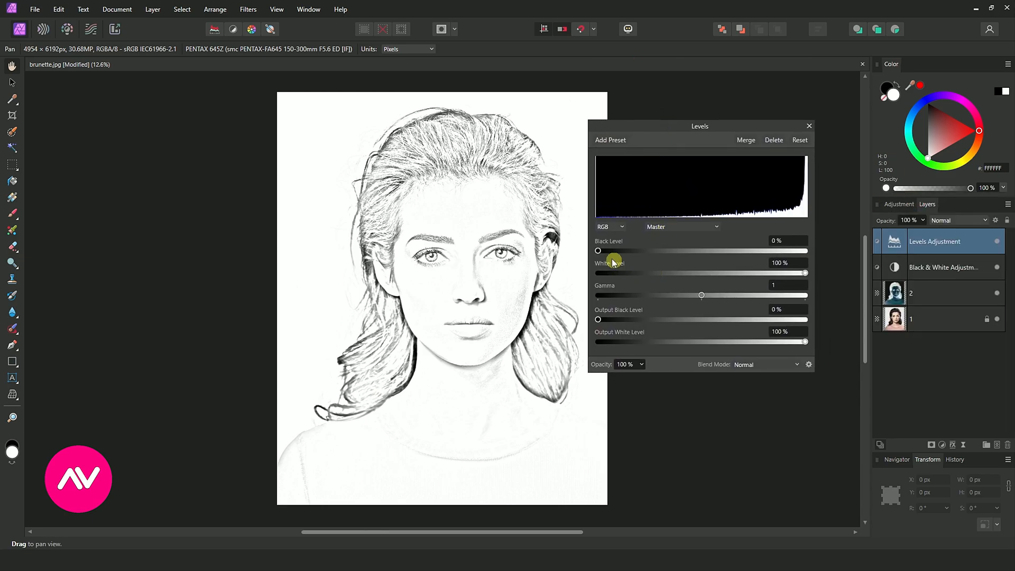
pyautogui.moveTo(598, 252); pyautogui.dragTo(613, 251)
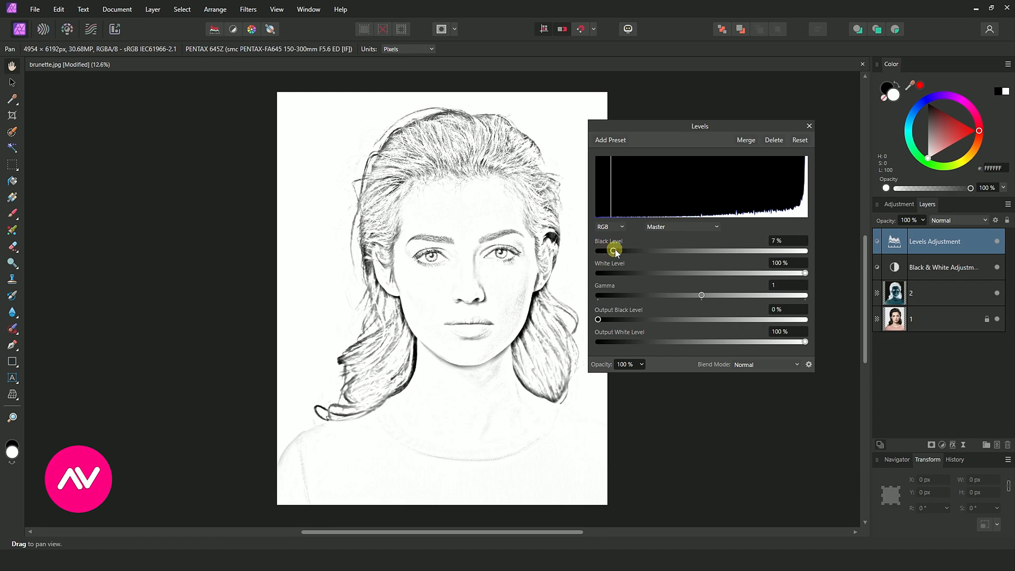
pyautogui.moveTo(613, 251); pyautogui.dragTo(640, 251)
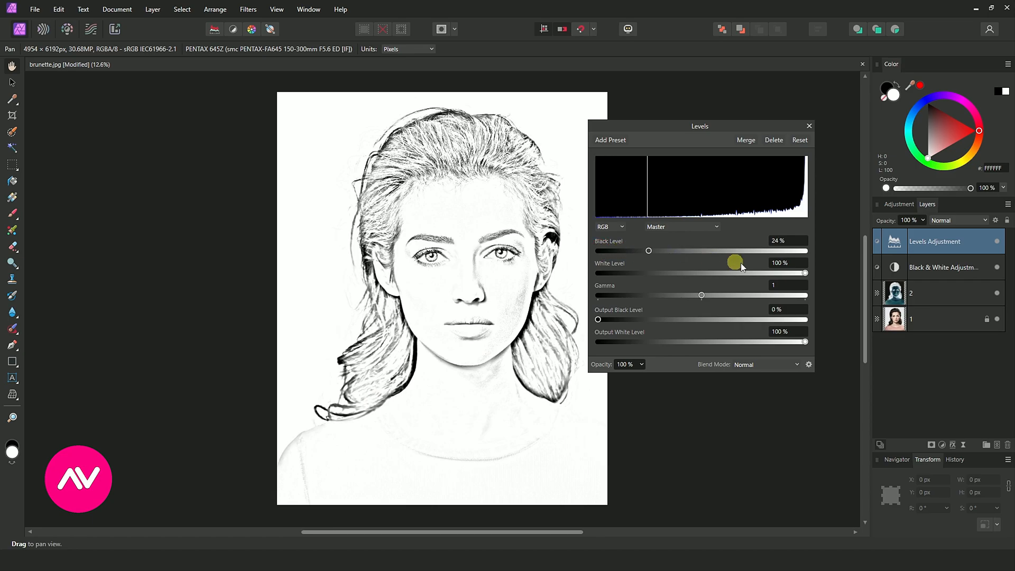
pyautogui.moveTo(806, 273); pyautogui.dragTo(786, 273)
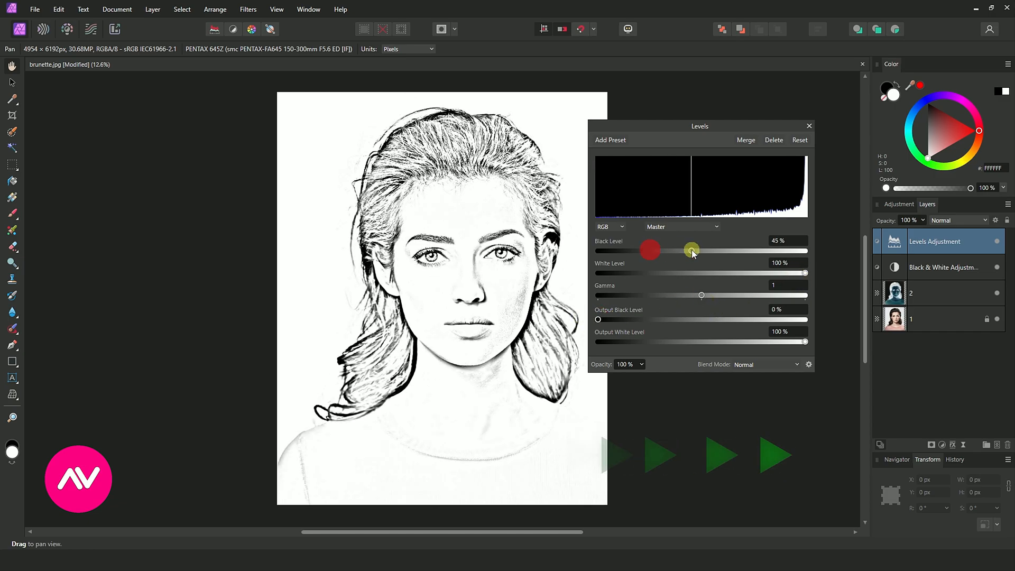
pyautogui.moveTo(650, 251); pyautogui.dragTo(709, 251)
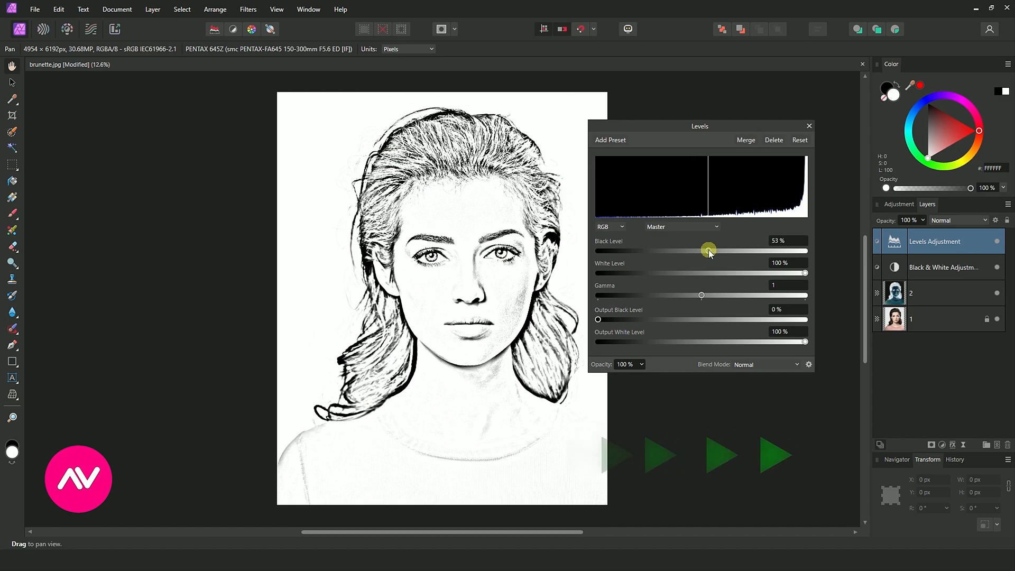
pyautogui.moveTo(709, 252); pyautogui.dragTo(647, 252)
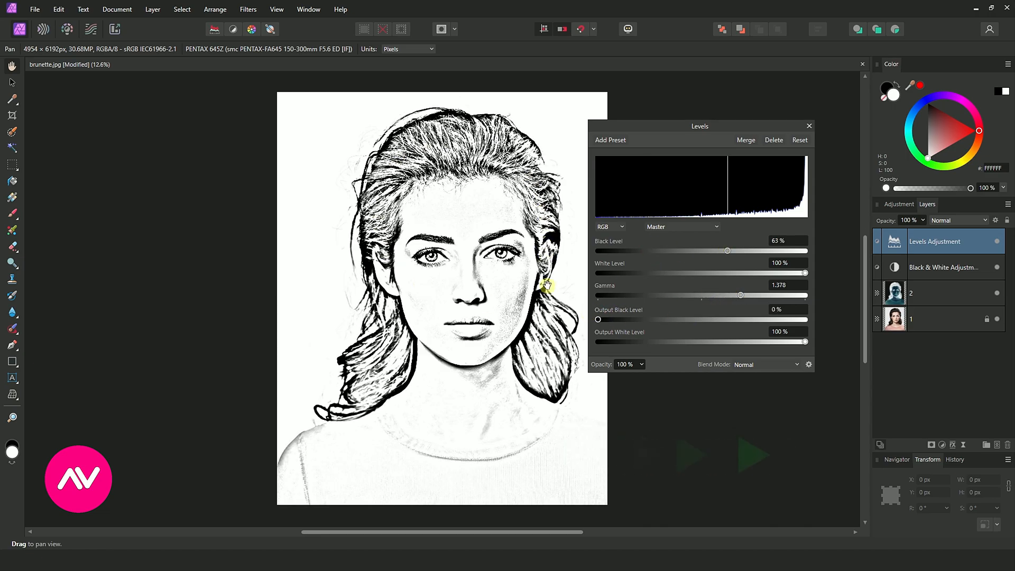
pyautogui.moveTo(727, 251); pyautogui.dragTo(694, 251)
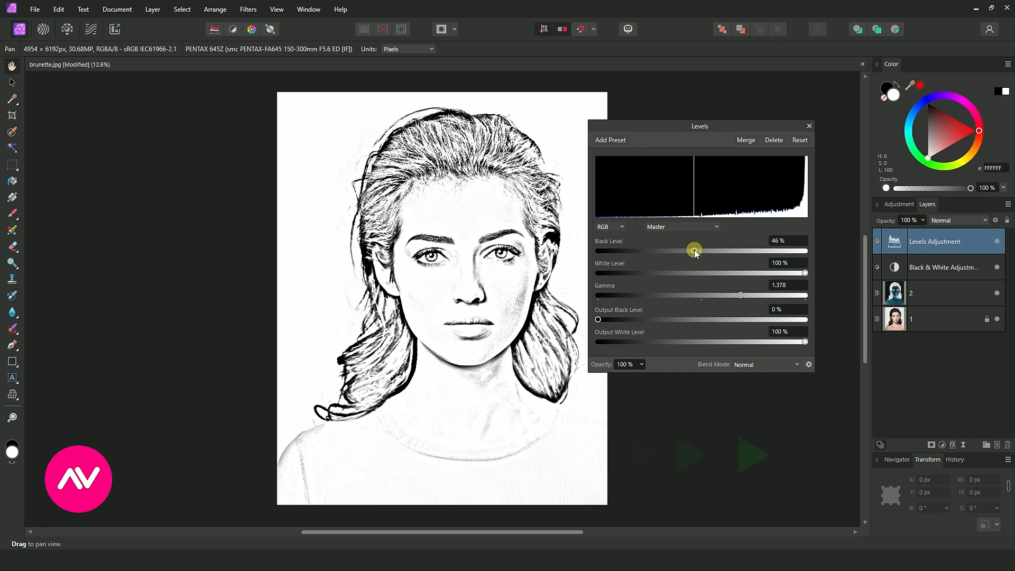
pyautogui.moveTo(694, 250); pyautogui.dragTo(701, 251)
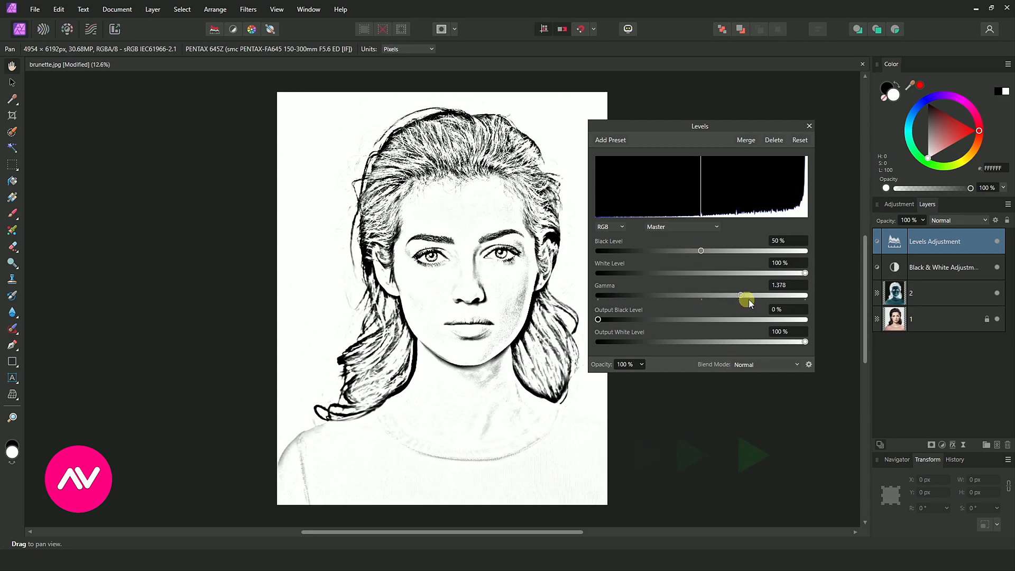
pyautogui.moveTo(741, 296); pyautogui.dragTo(753, 296)
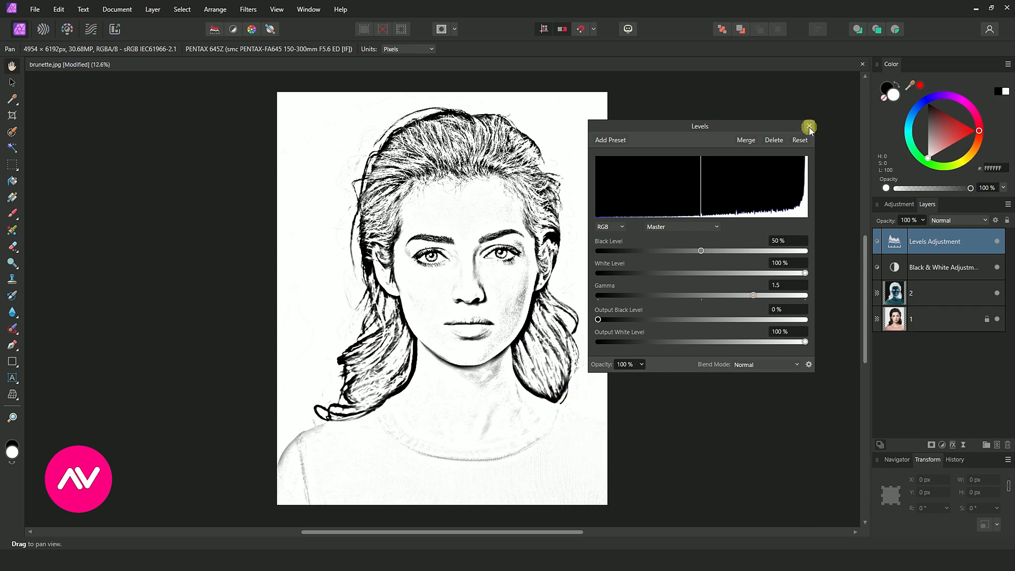
pyautogui.click(809, 127)
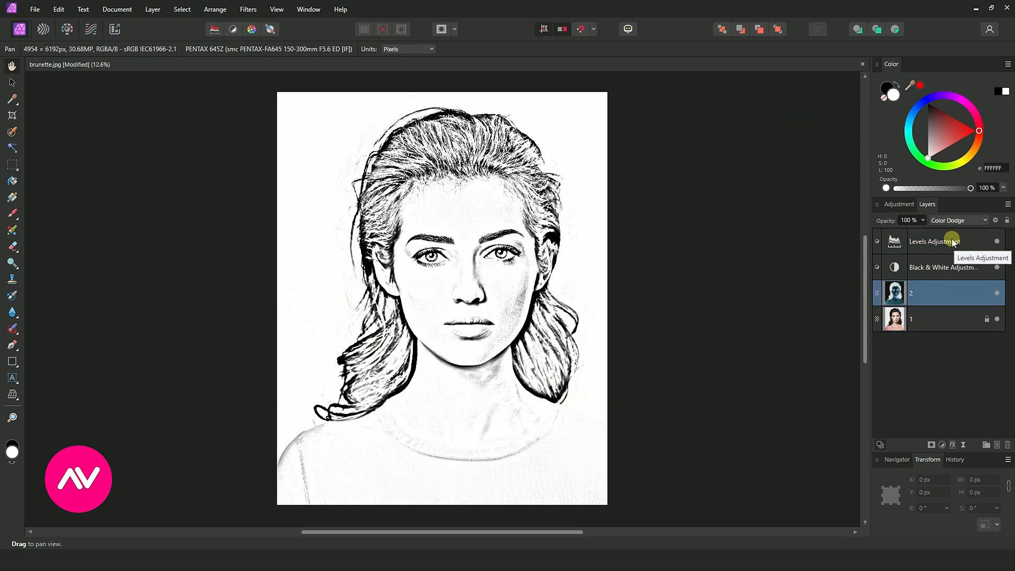
# Merge all visible layers into a new Pixel layer at the top of the stack.
pyautogui.rightClick(933, 241)
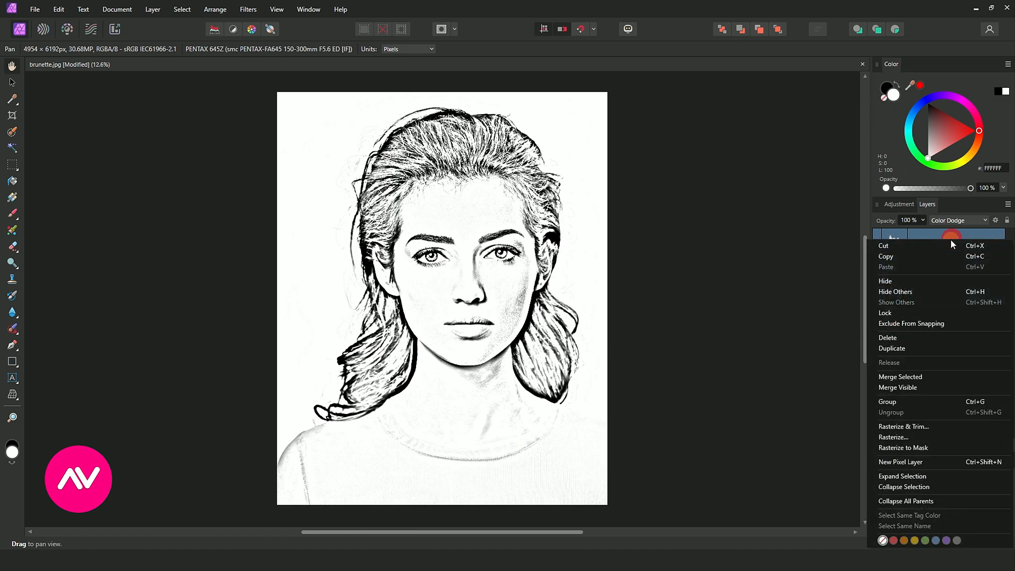
pyautogui.moveTo(907, 387)
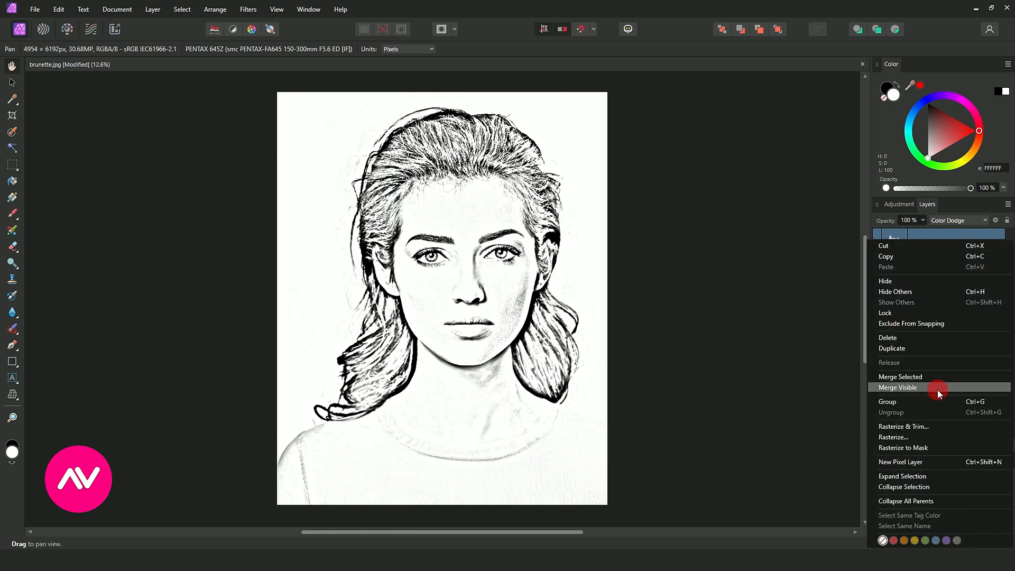
pyautogui.click(898, 387)
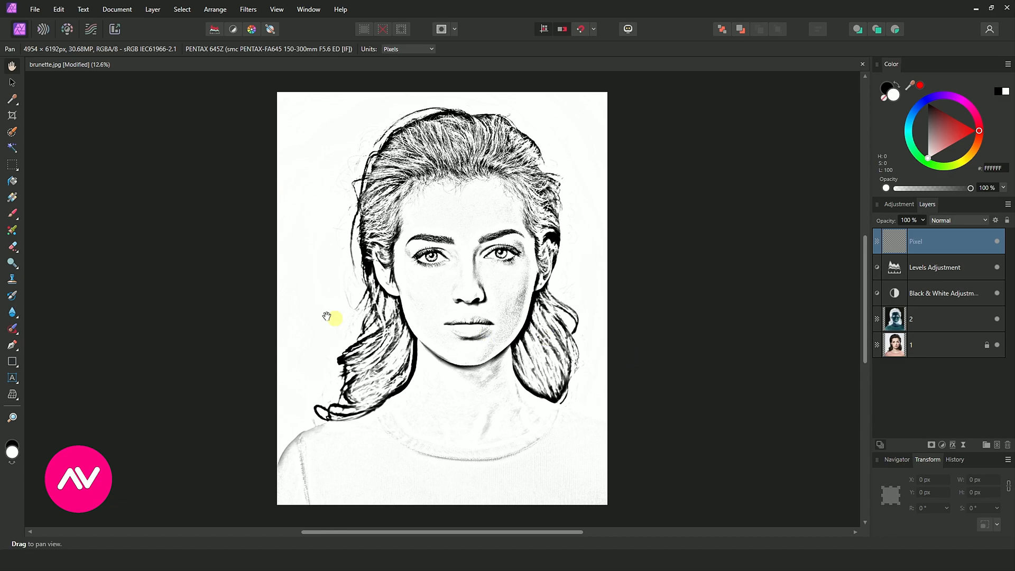
pyautogui.moveTo(90, 29)
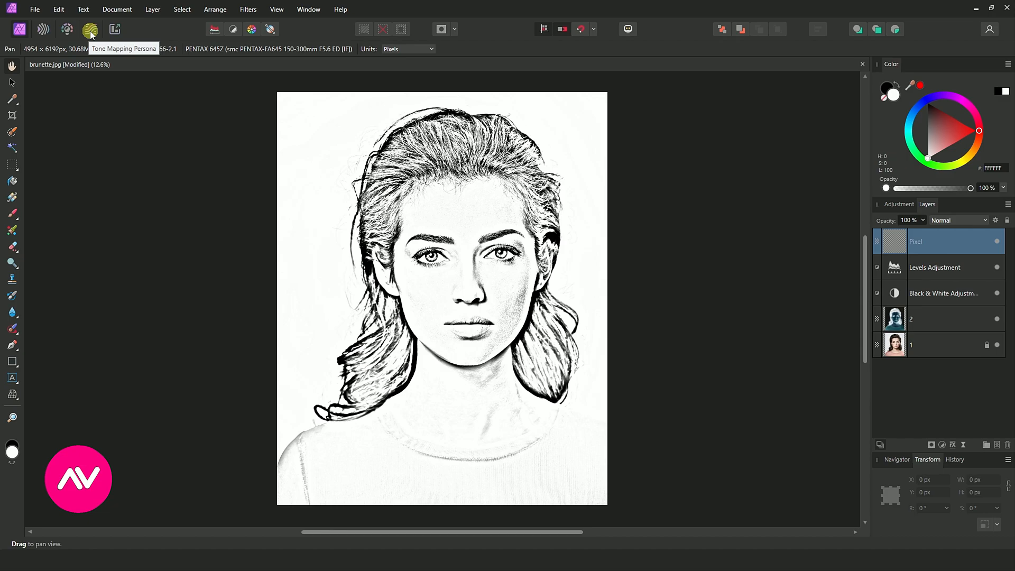
# Enter the Tone Mapping Persona and choose the Maximum Grit preset for the merged sketch.
pyautogui.click(90, 30)
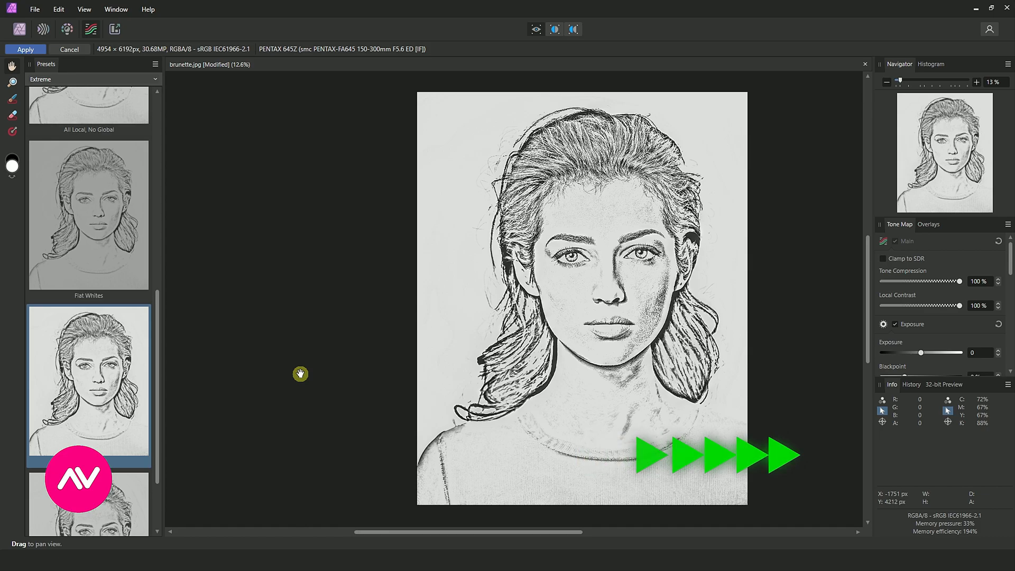
pyautogui.click(93, 79)
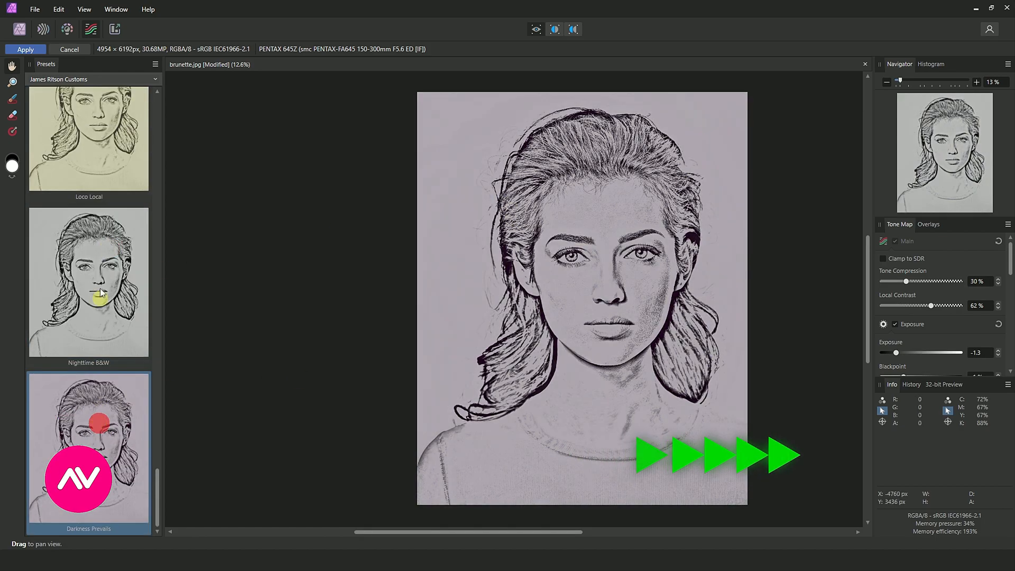
pyautogui.click(89, 251)
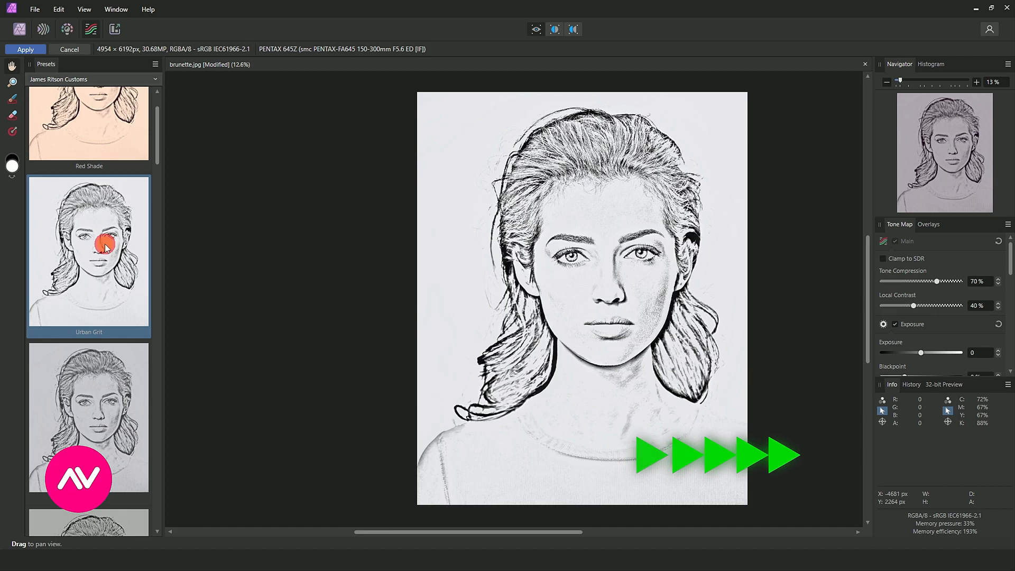
pyautogui.scroll(-3)
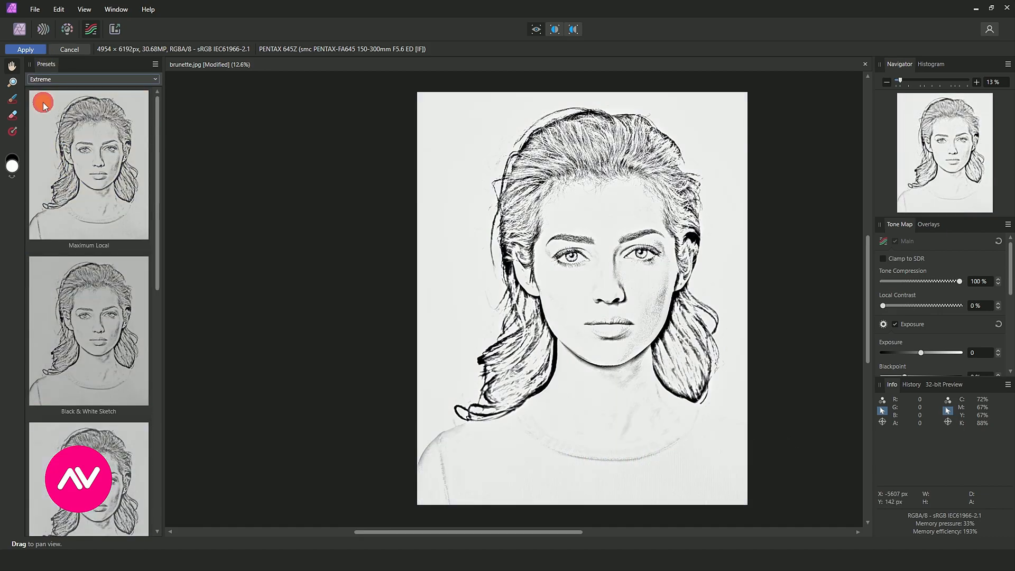
pyautogui.scroll(-3)
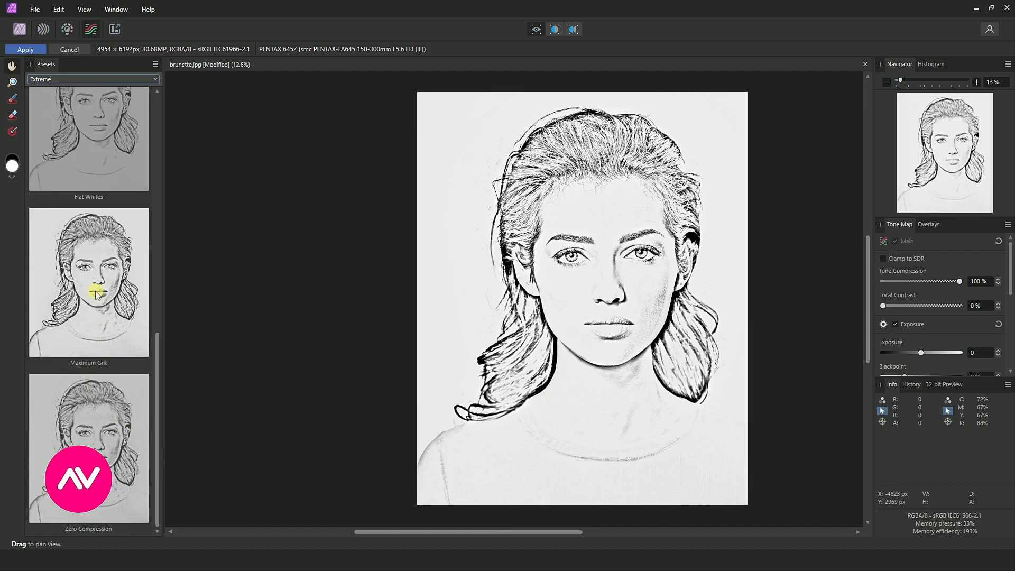
pyautogui.click(89, 283)
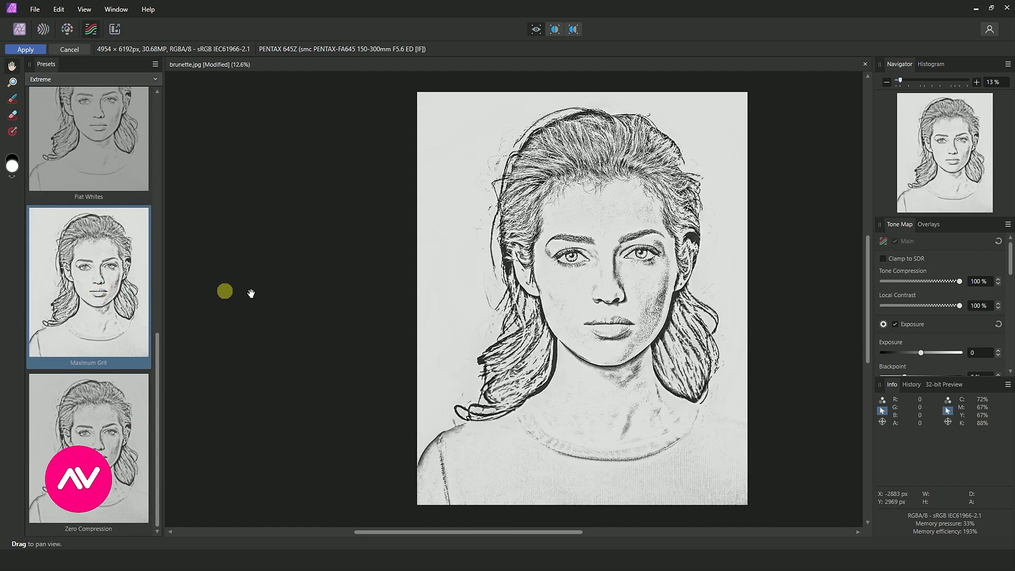
pyautogui.moveTo(896, 480)
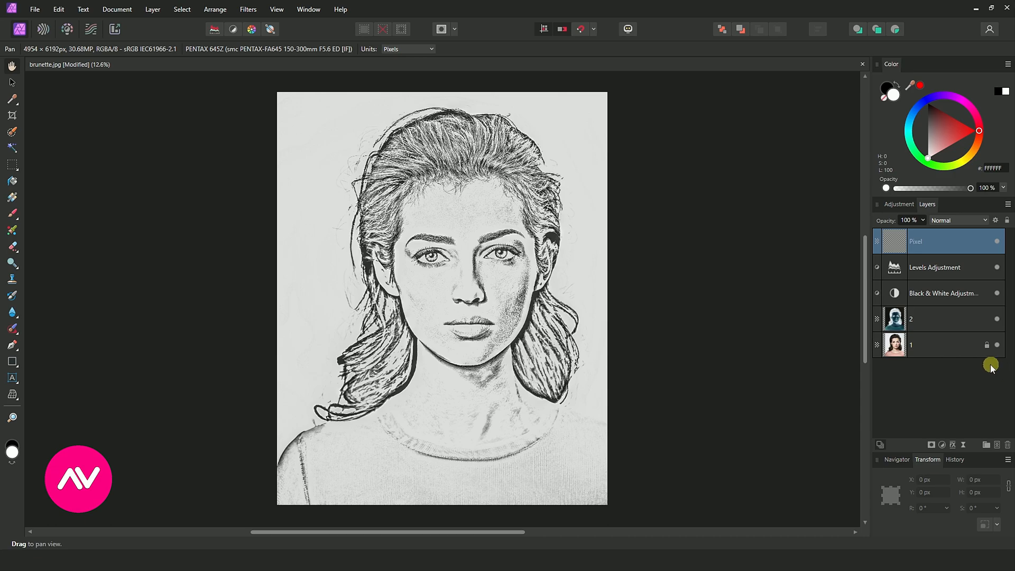
pyautogui.moveTo(923, 267)
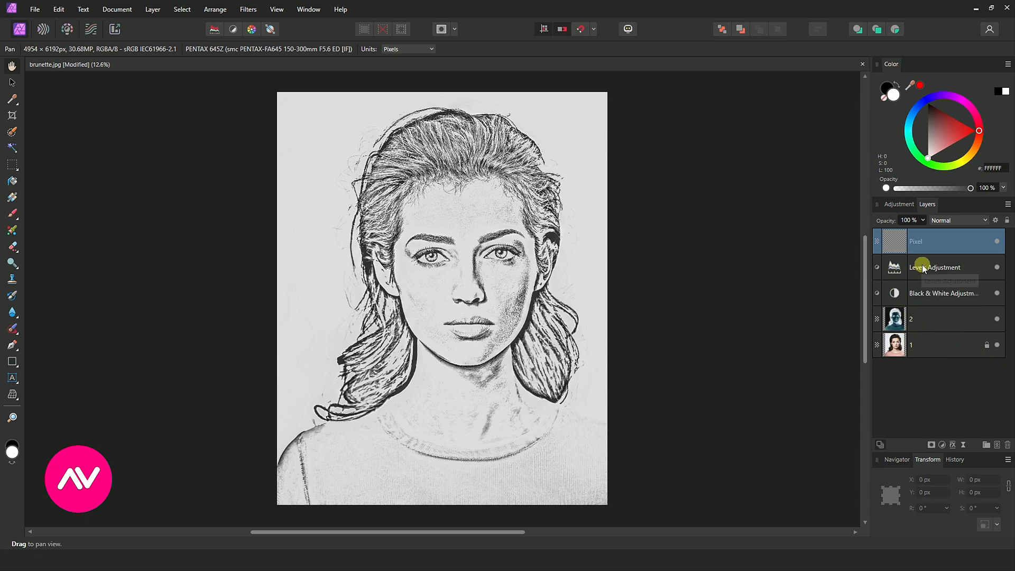
# Group the Levels, Black & White and layer 2, then toggle the sketch layer to compare with the original portrait.
pyautogui.click(946, 318)
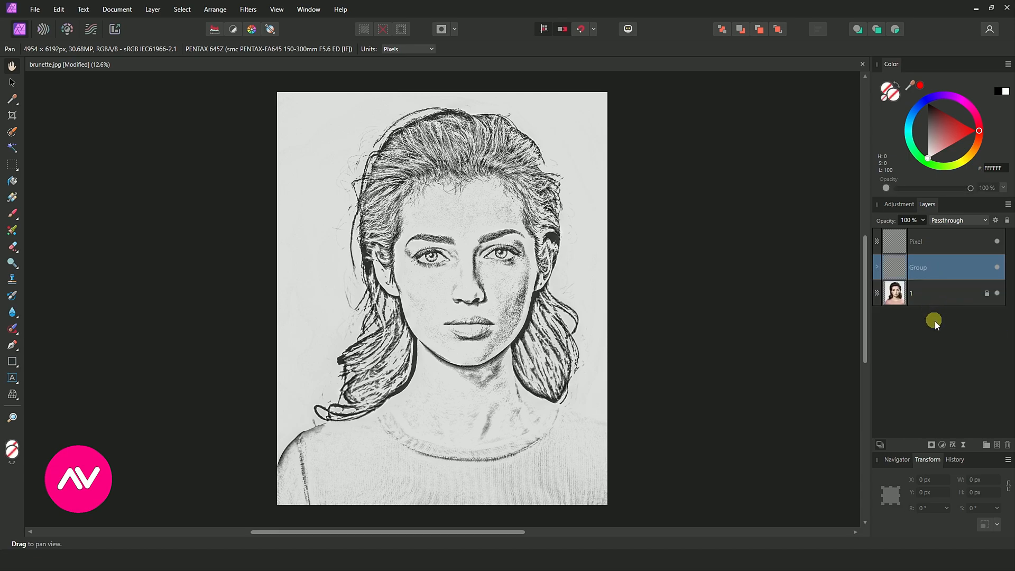
pyautogui.moveTo(998, 268)
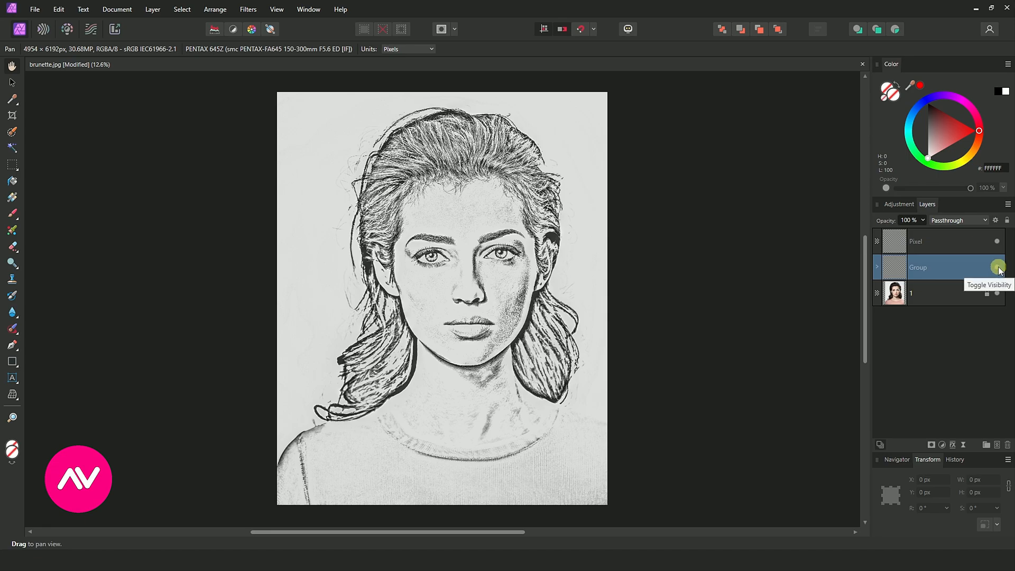
pyautogui.moveTo(996, 242)
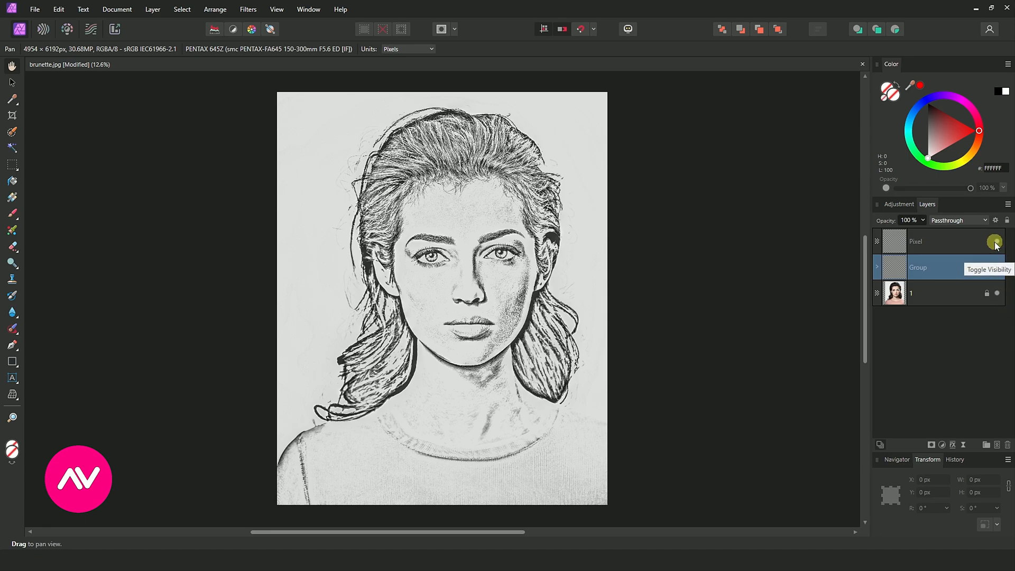
pyautogui.click(996, 242)
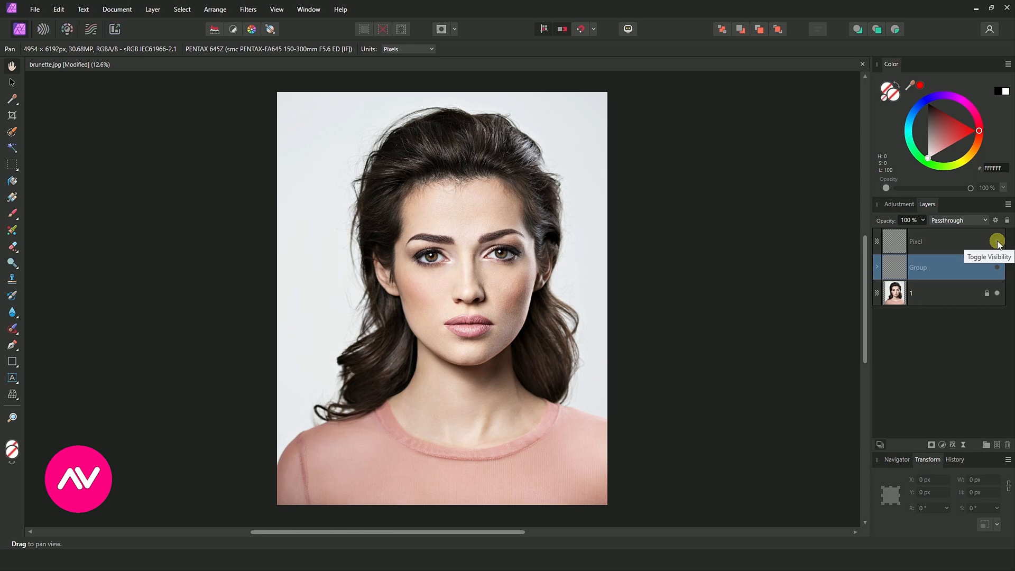
pyautogui.click(997, 241)
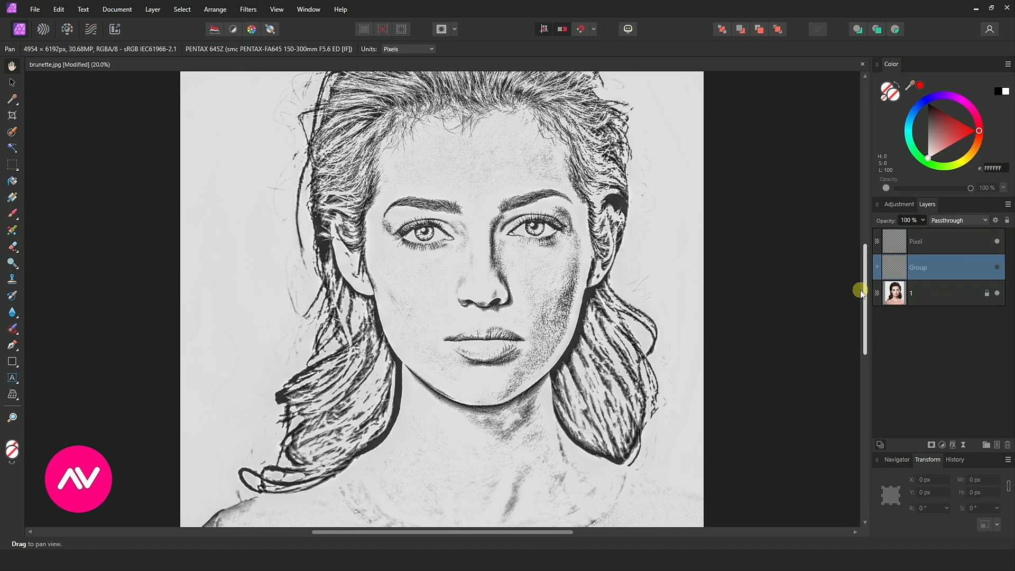
pyautogui.moveTo(861, 291); pyautogui.dragTo(864, 269)
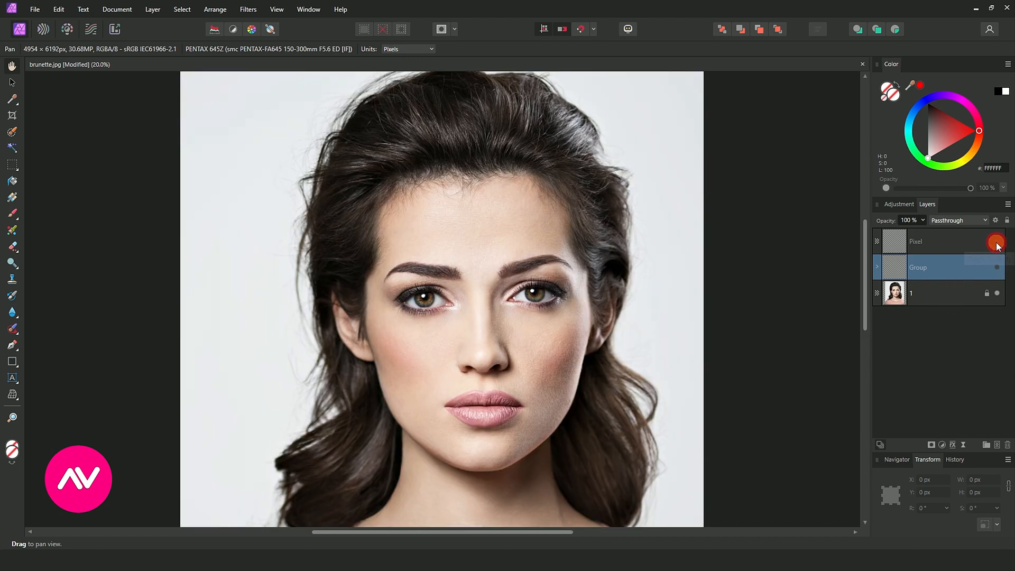
pyautogui.moveTo(996, 242)
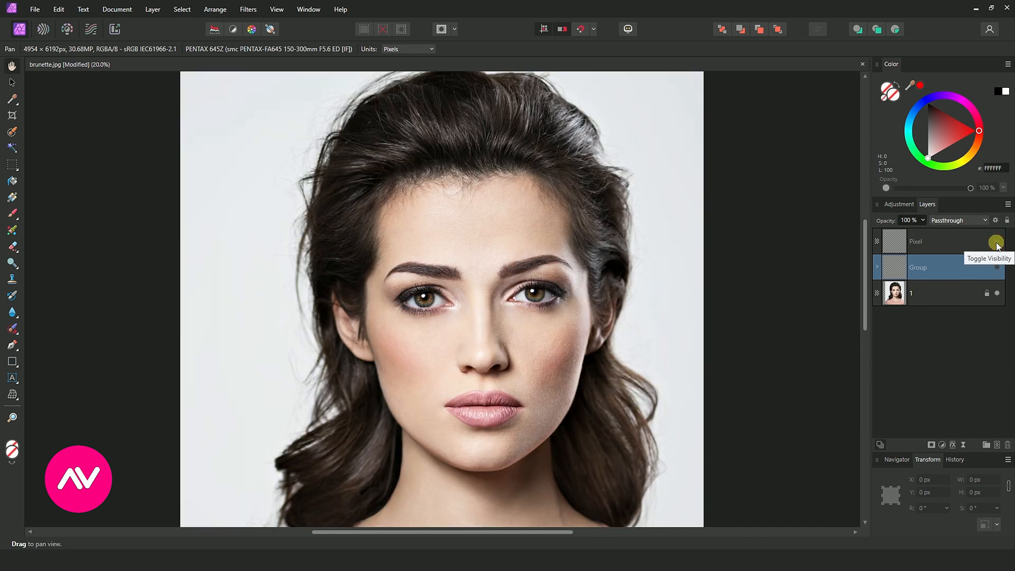
pyautogui.click(997, 241)
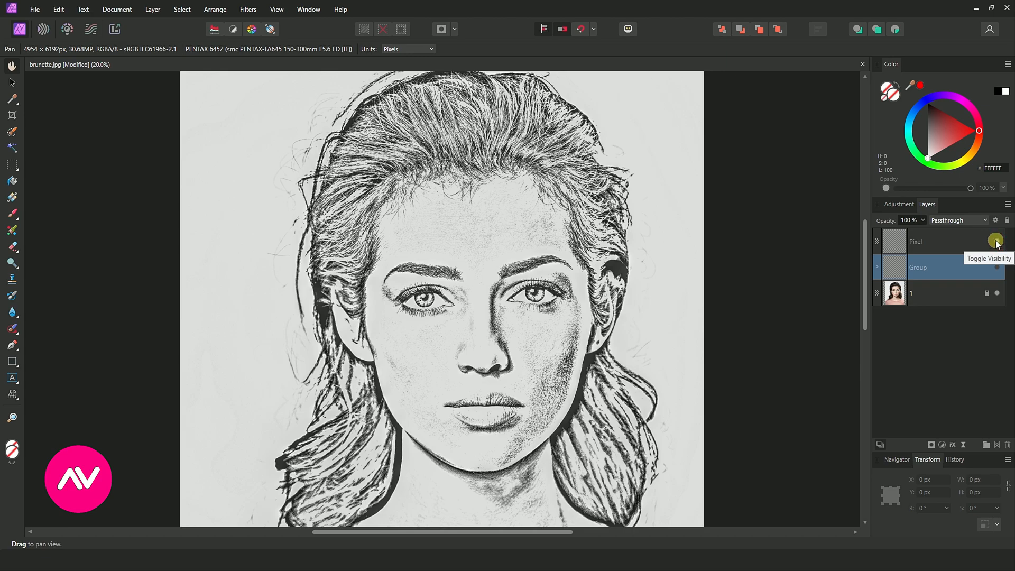
pyautogui.moveTo(996, 241)
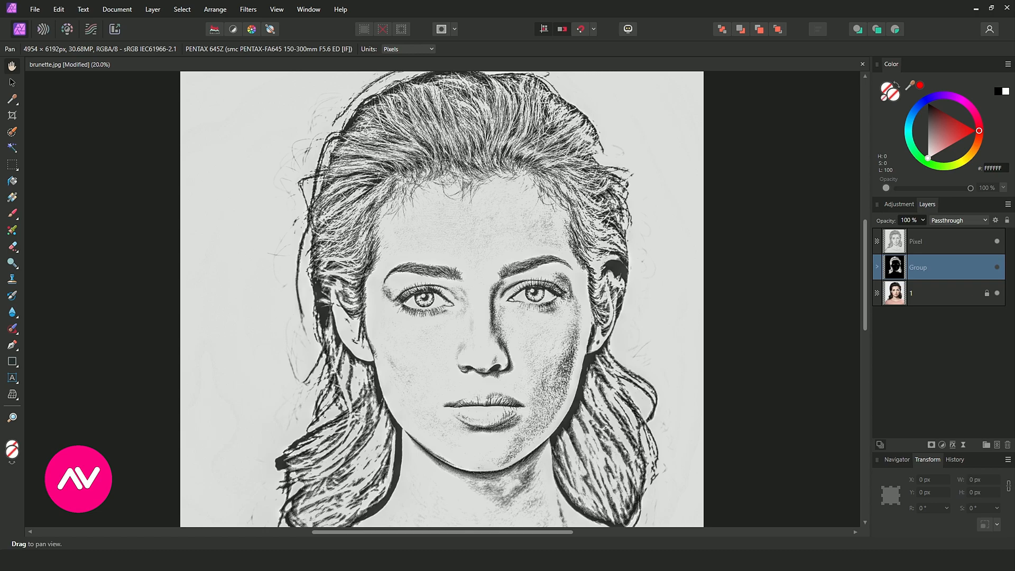
# Place pencil.png at the lower right of the sketch and flip it horizontally.
pyautogui.click(34, 9)
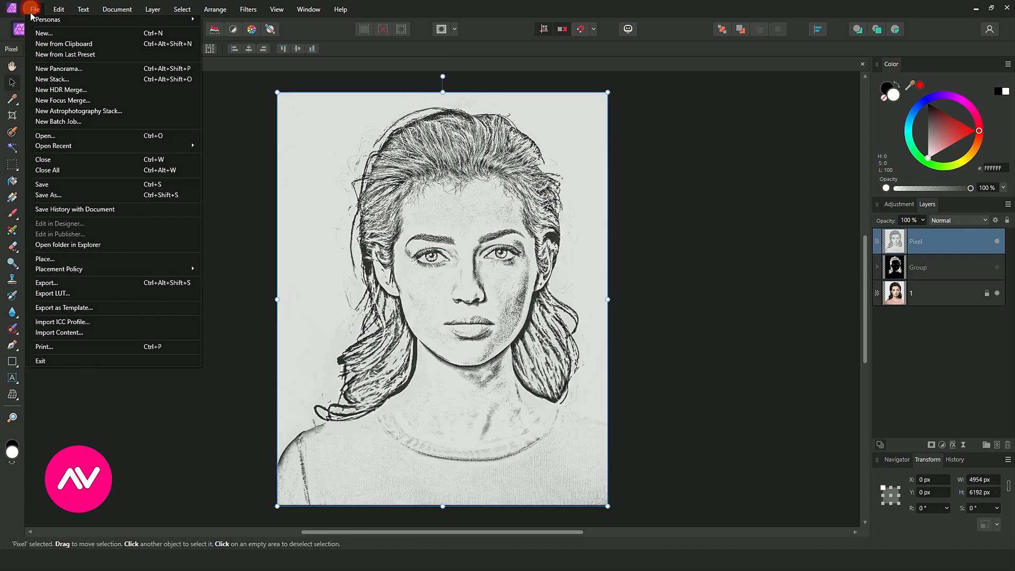
pyautogui.click(73, 257)
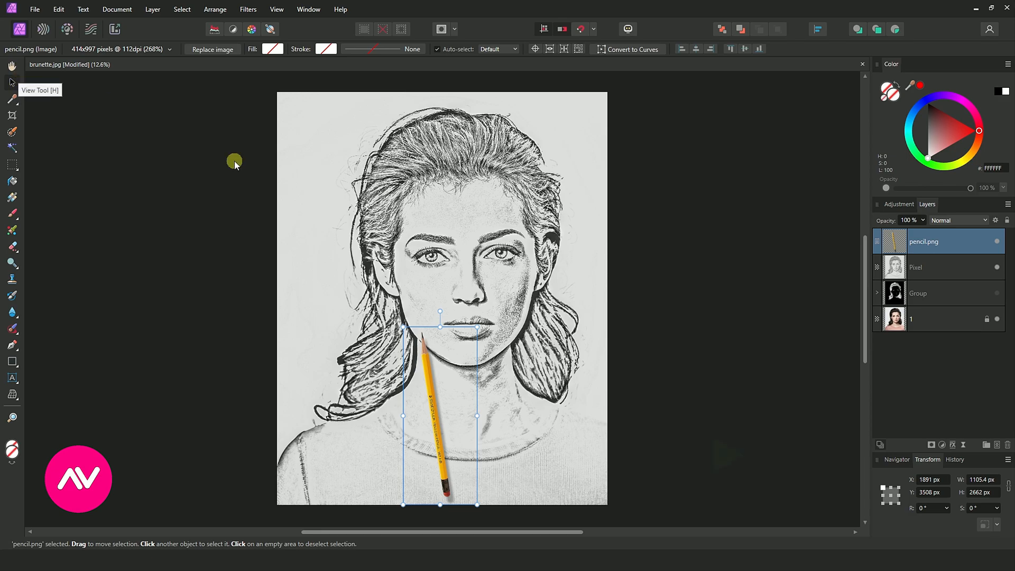
pyautogui.rightClick(553, 408)
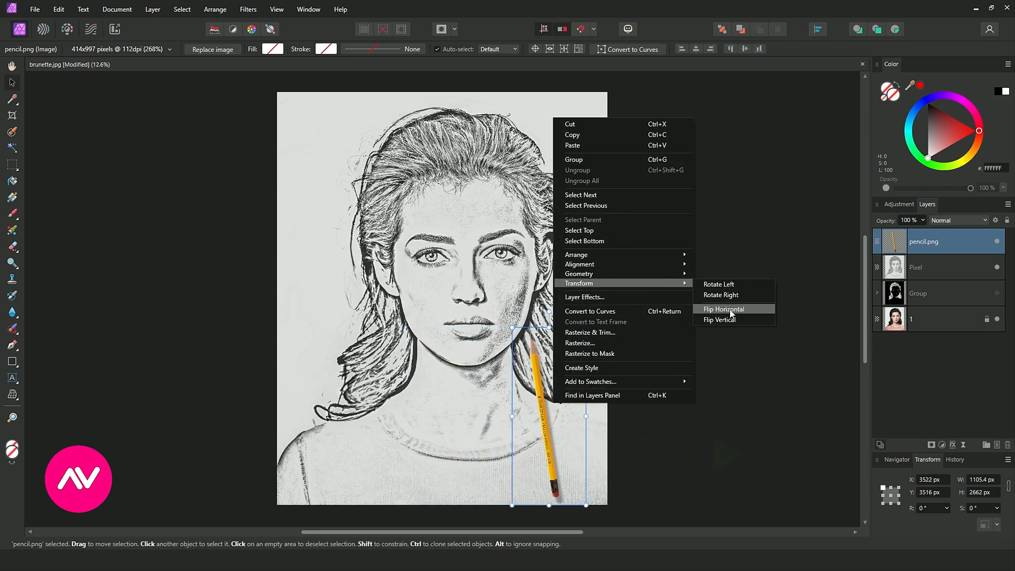
pyautogui.click(723, 309)
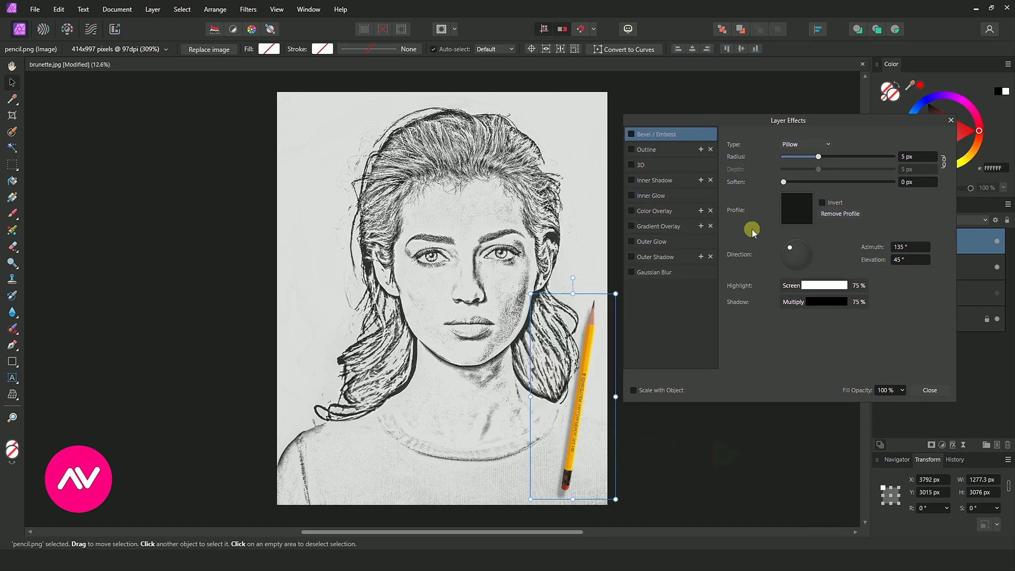
# Enable Outer Shadow on pencil.png and raise its strength so the pencil casts a soft shadow.
pyautogui.click(653, 256)
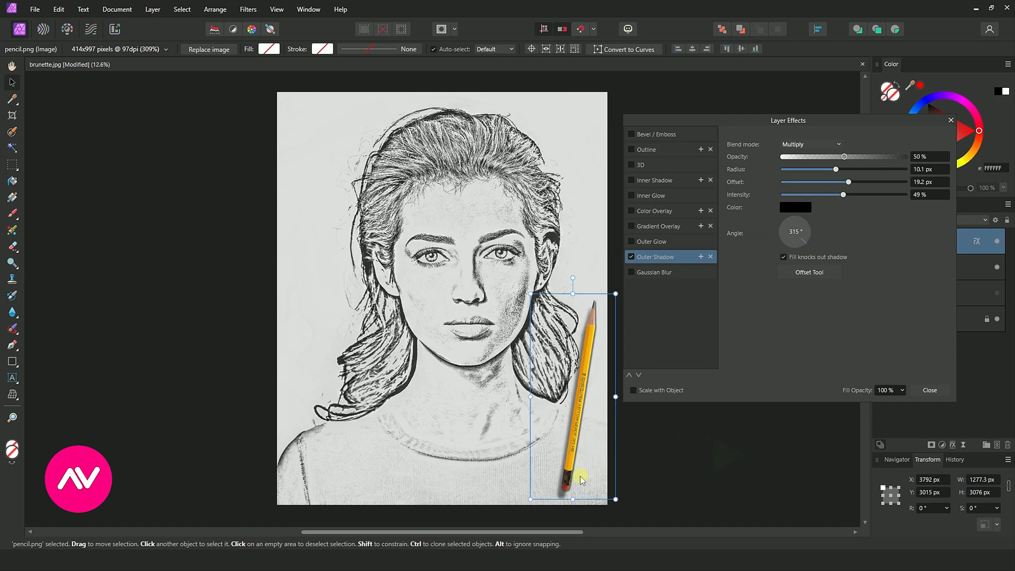
pyautogui.moveTo(835, 182); pyautogui.dragTo(882, 182)
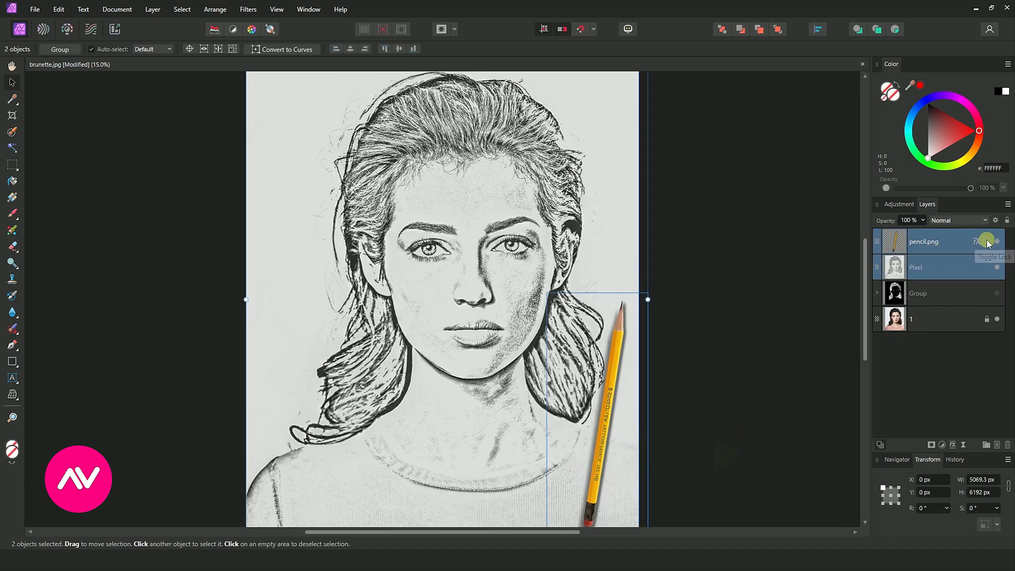
pyautogui.click(997, 241)
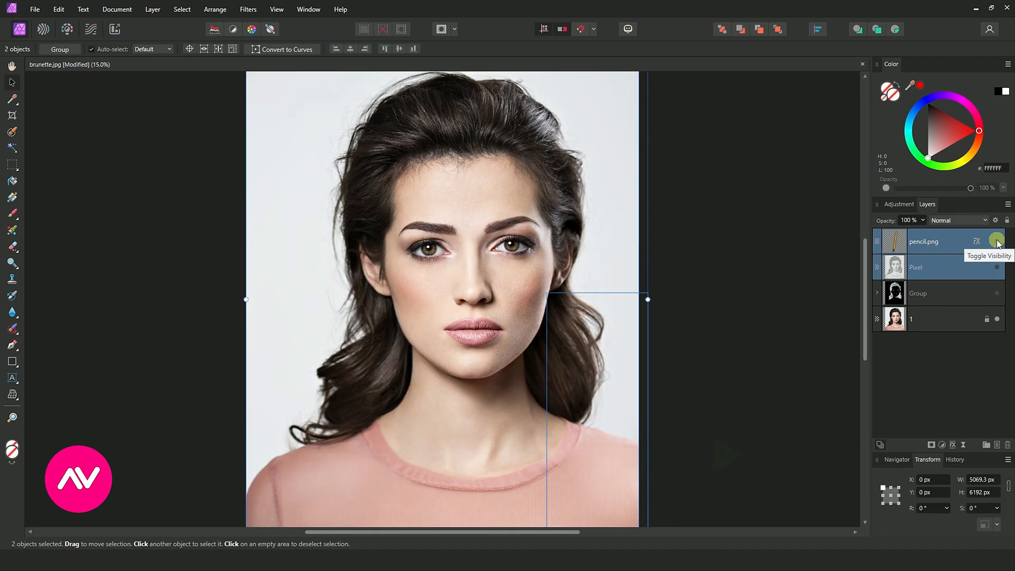
pyautogui.click(996, 241)
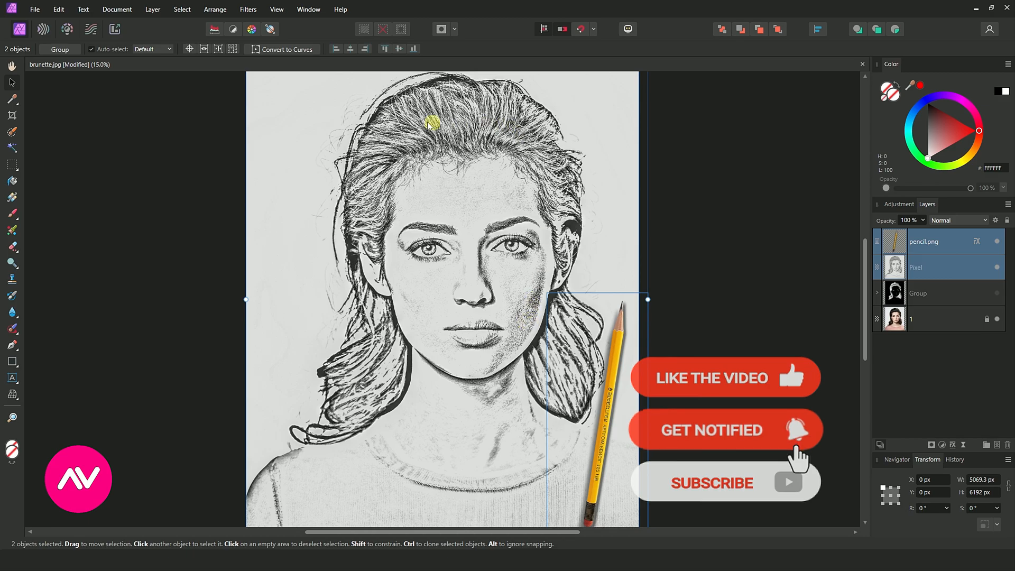
pyautogui.click(996, 242)
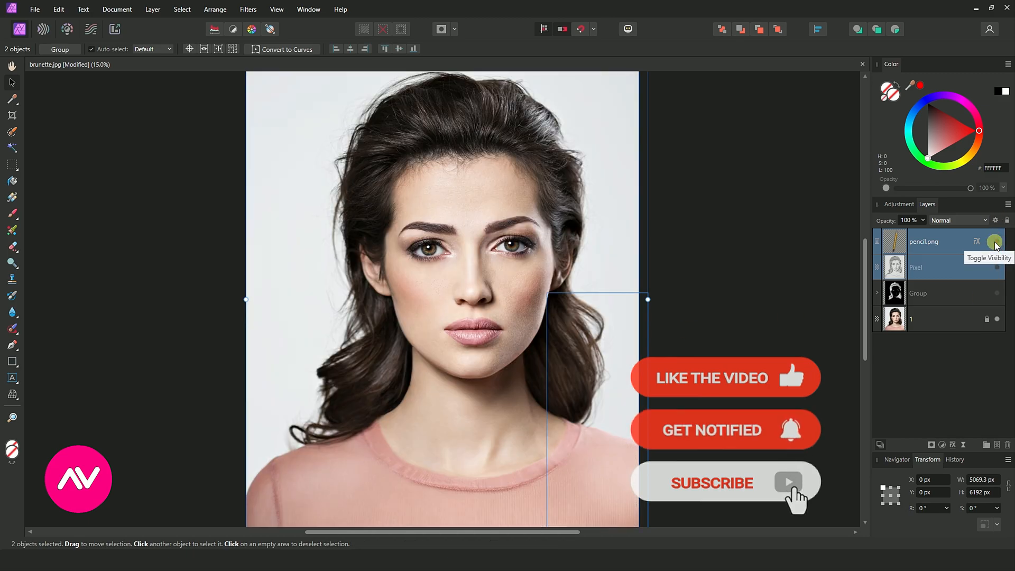
pyautogui.click(995, 241)
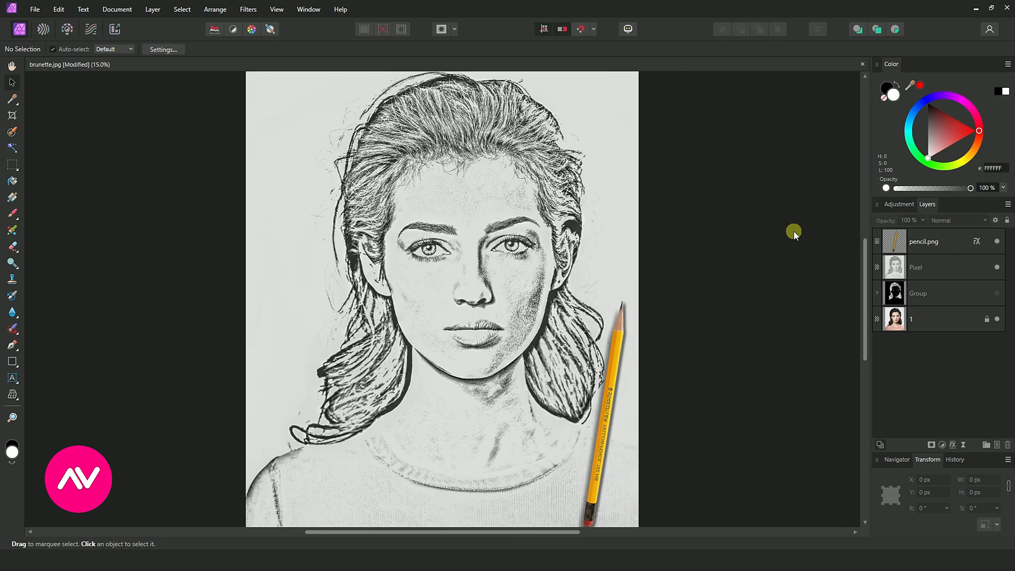
pyautogui.moveTo(77, 208)
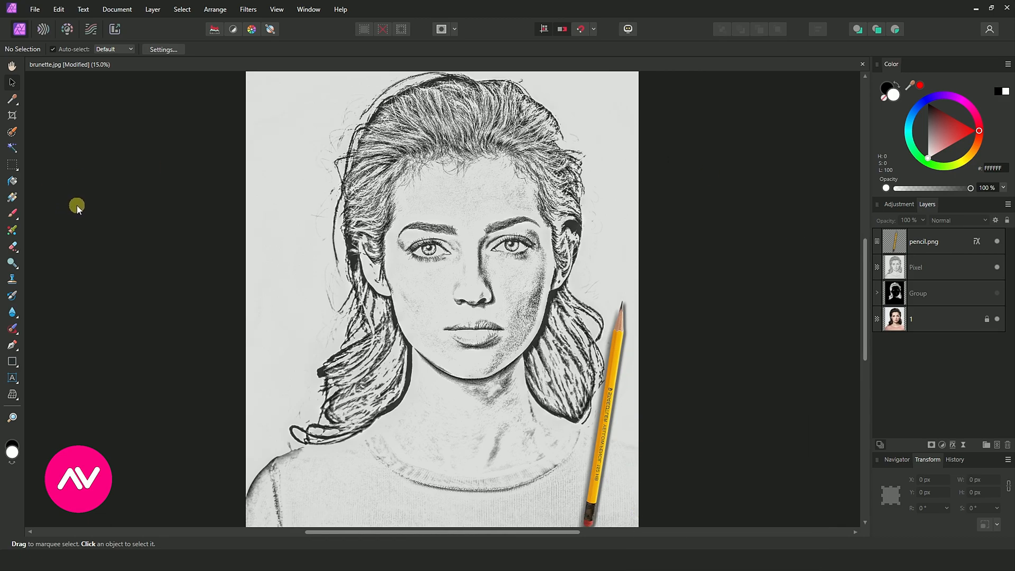